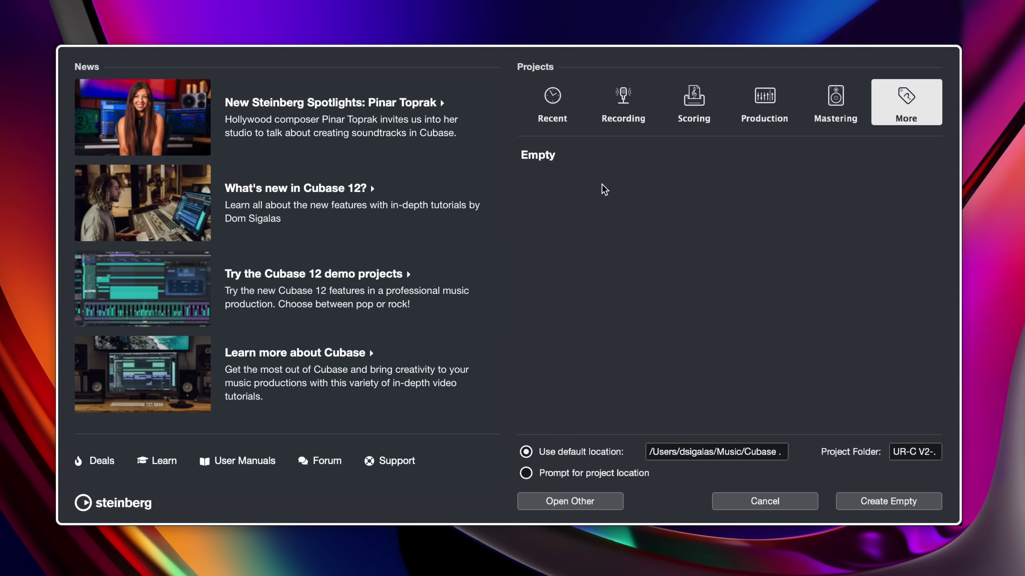
mouse_move(595, 186)
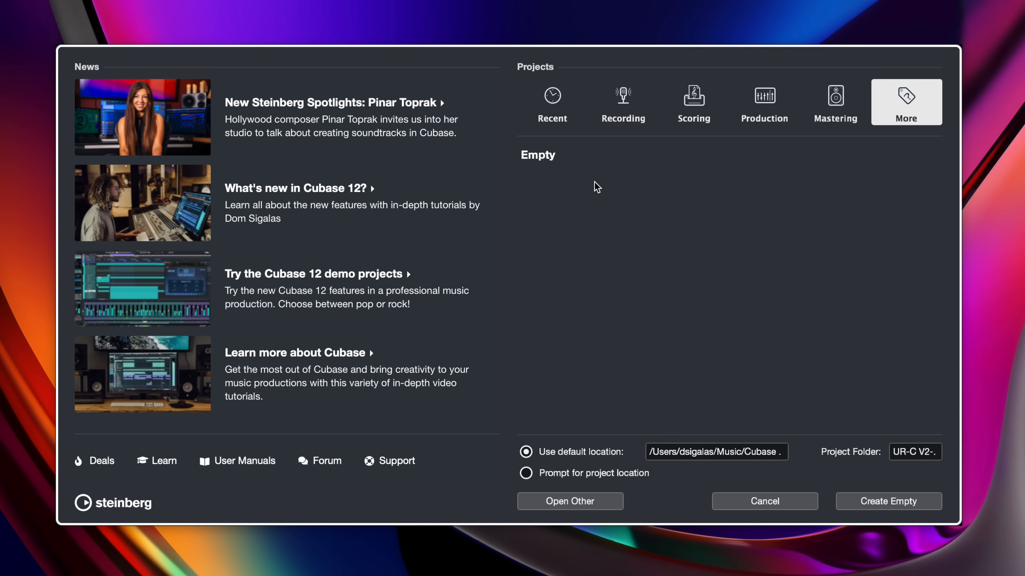
mouse_move(262, 147)
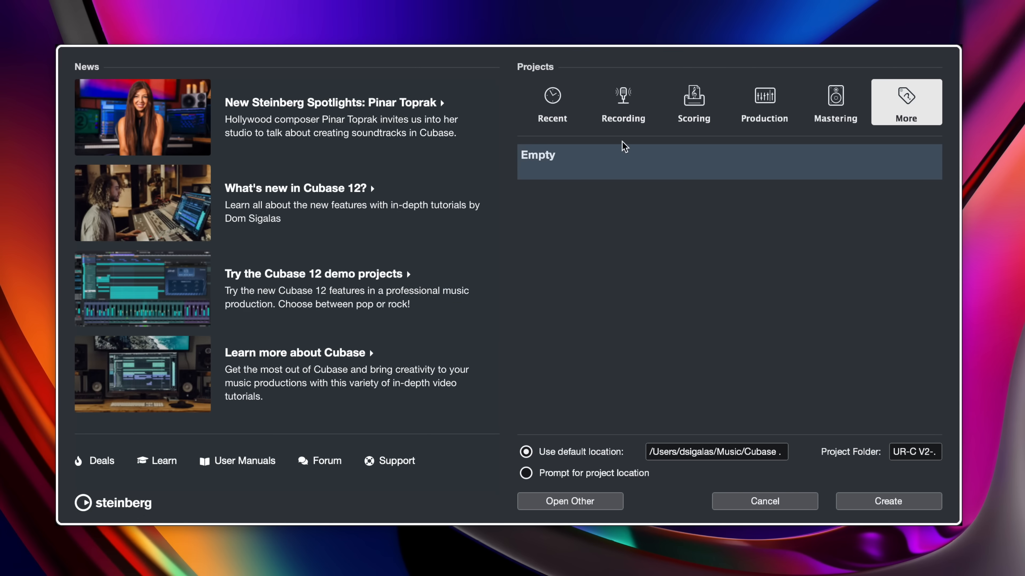
Step: Browse the Hub's Mastering, Scoring, Recording template categories and the Recent projects list
click(836, 97)
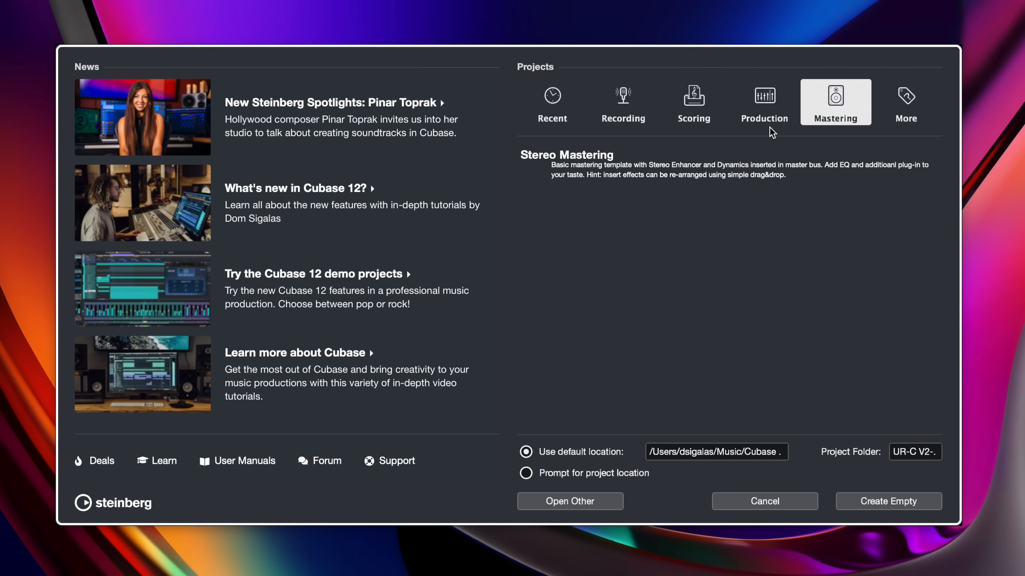
mouse_move(789, 101)
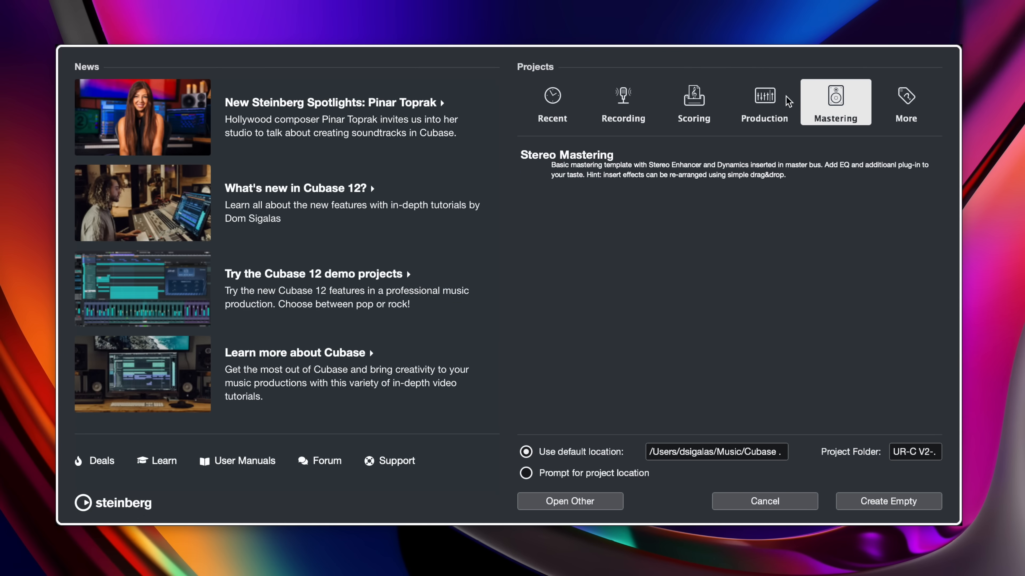
click(693, 97)
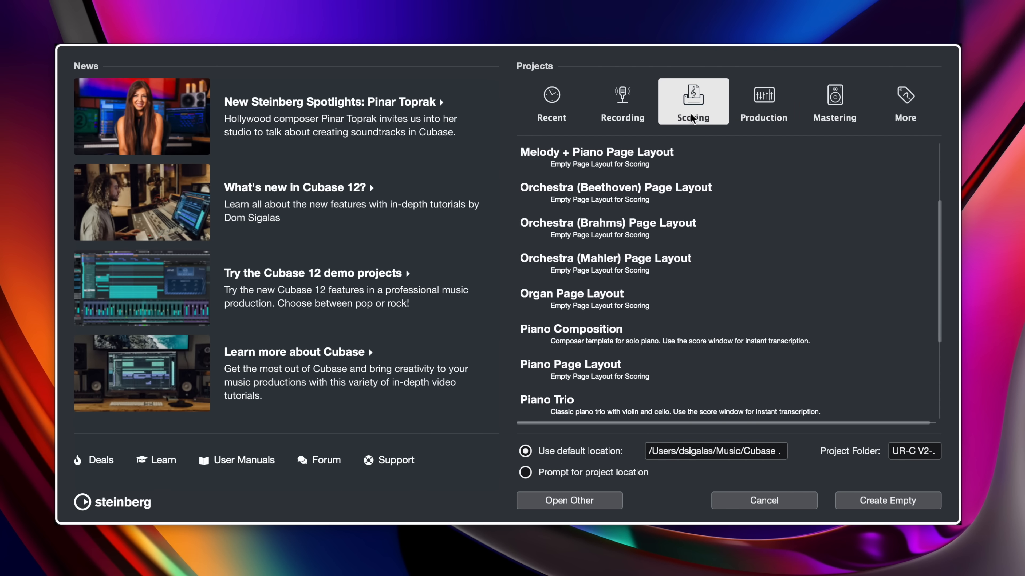
click(622, 101)
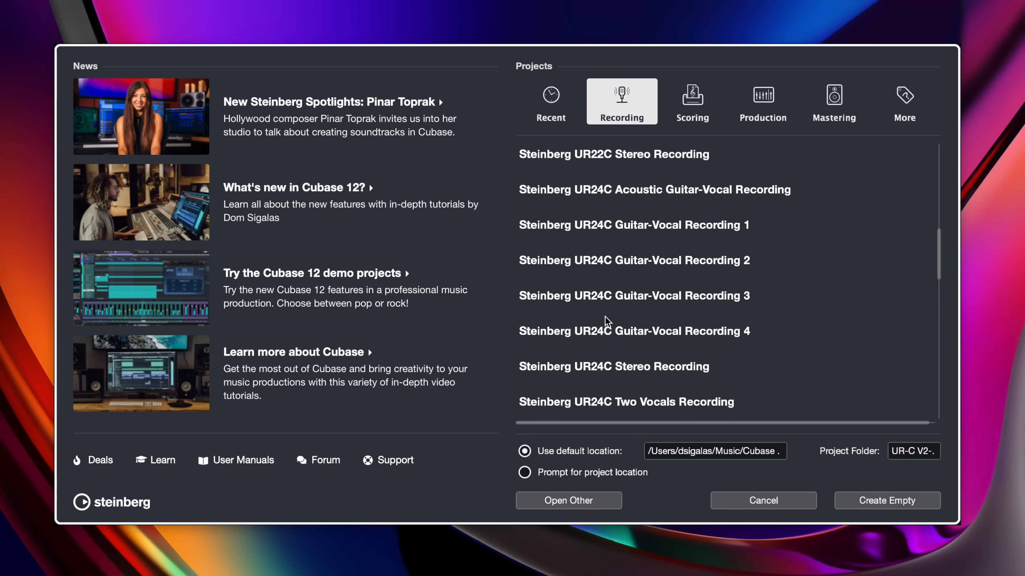
mouse_move(560, 112)
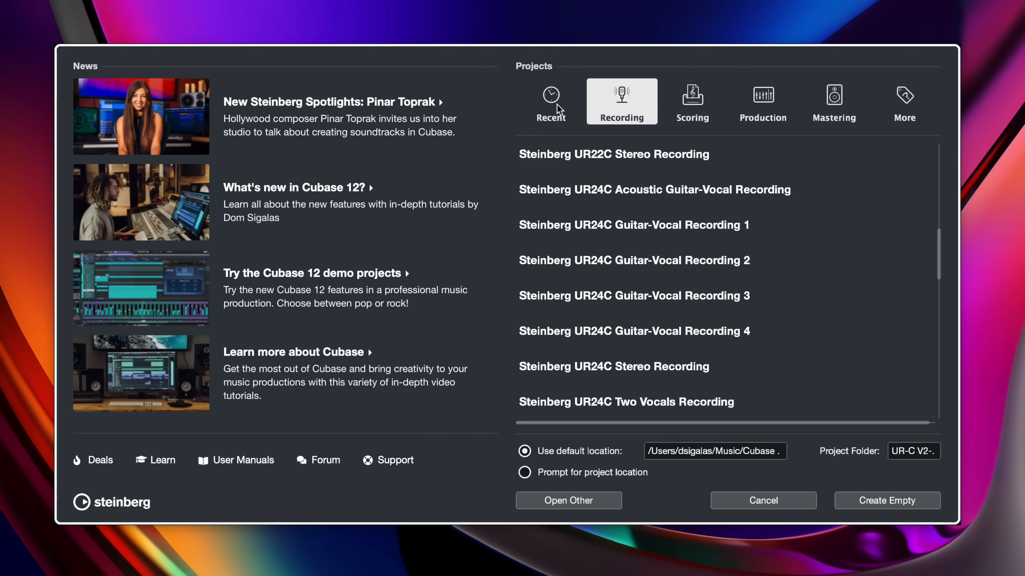
click(904, 100)
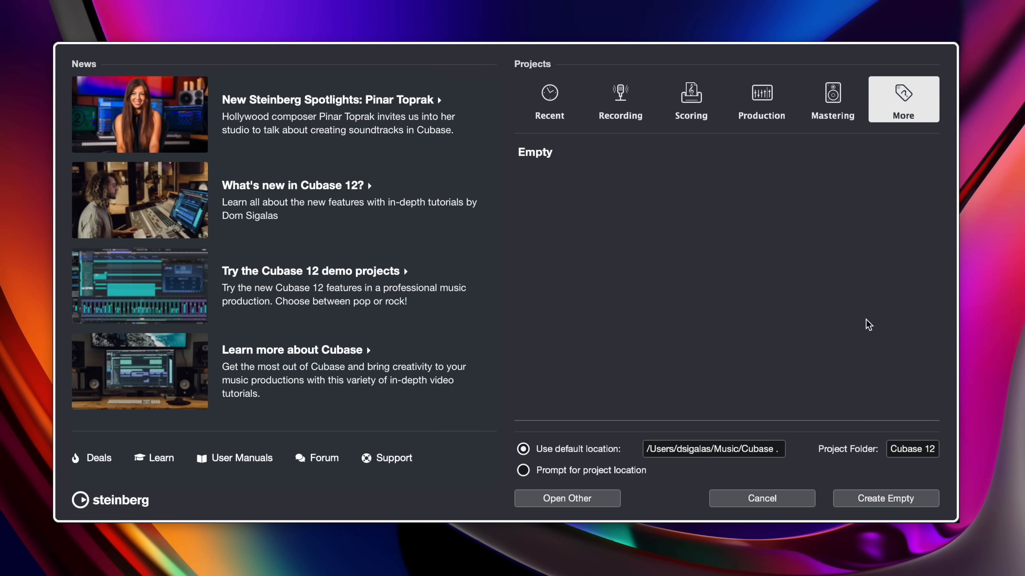
Step: Name the project folder 'New Song' and keep the default save location after checking the prompt option
click(523, 450)
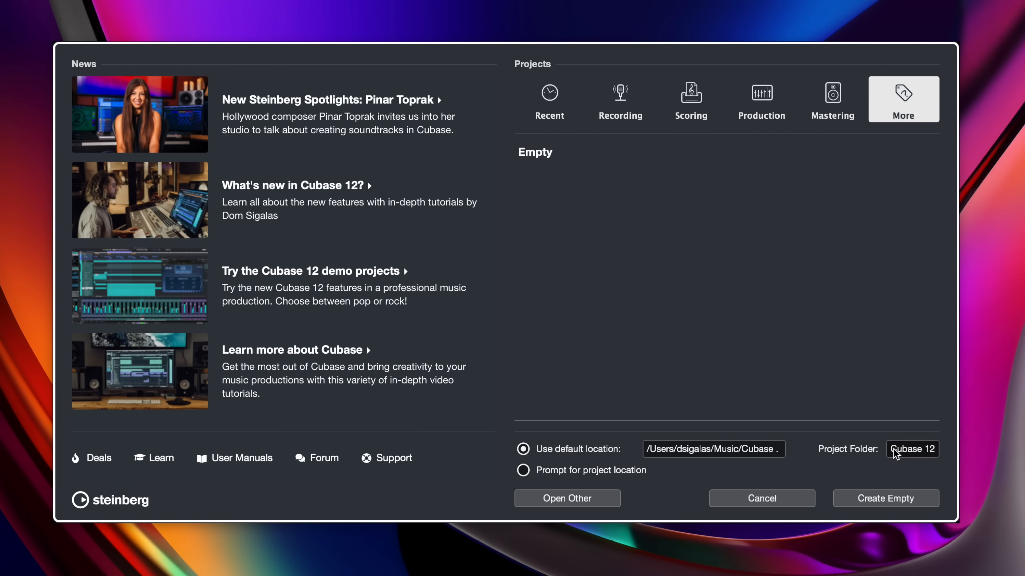
text(New Song)
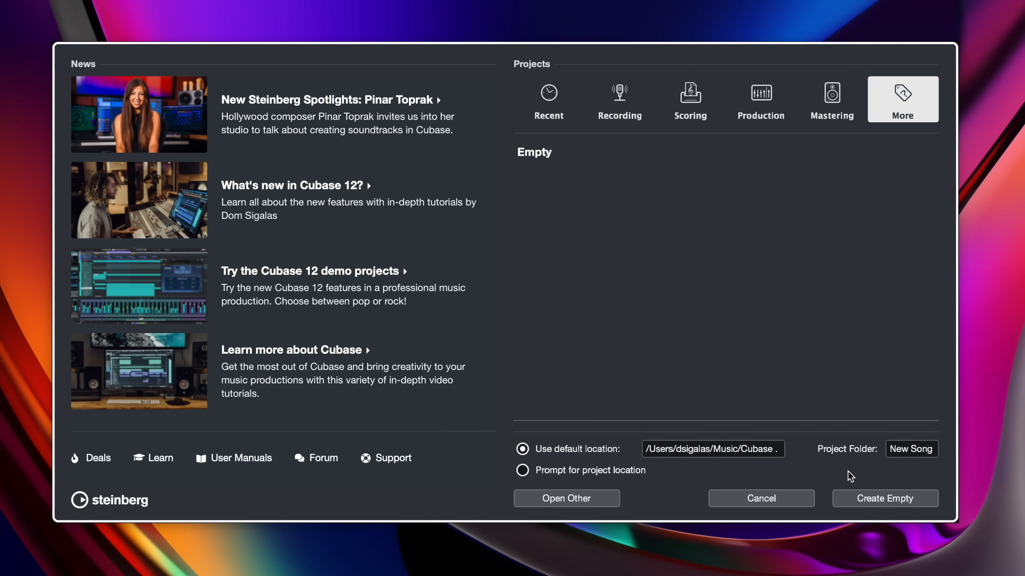
click(523, 471)
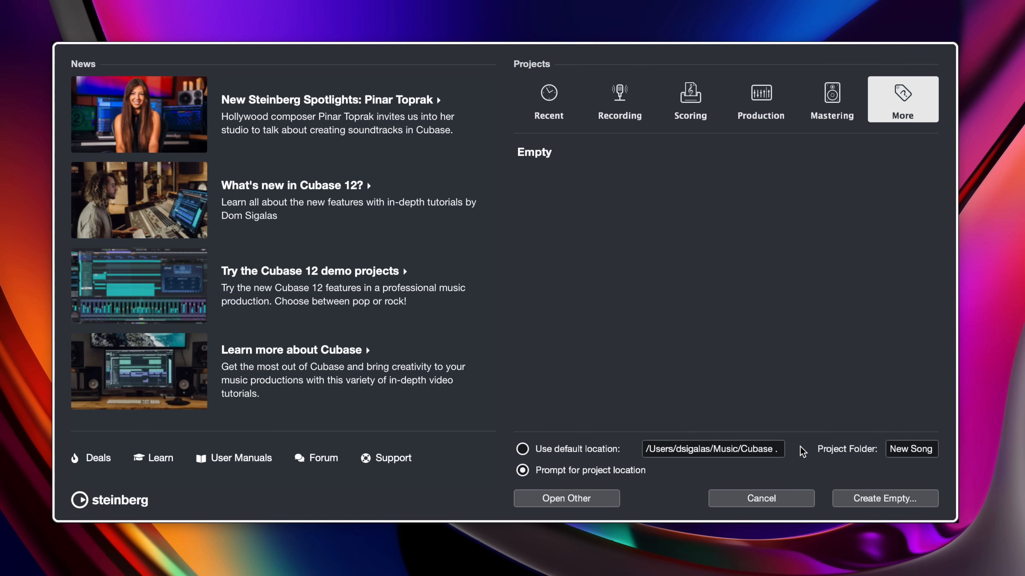
click(523, 450)
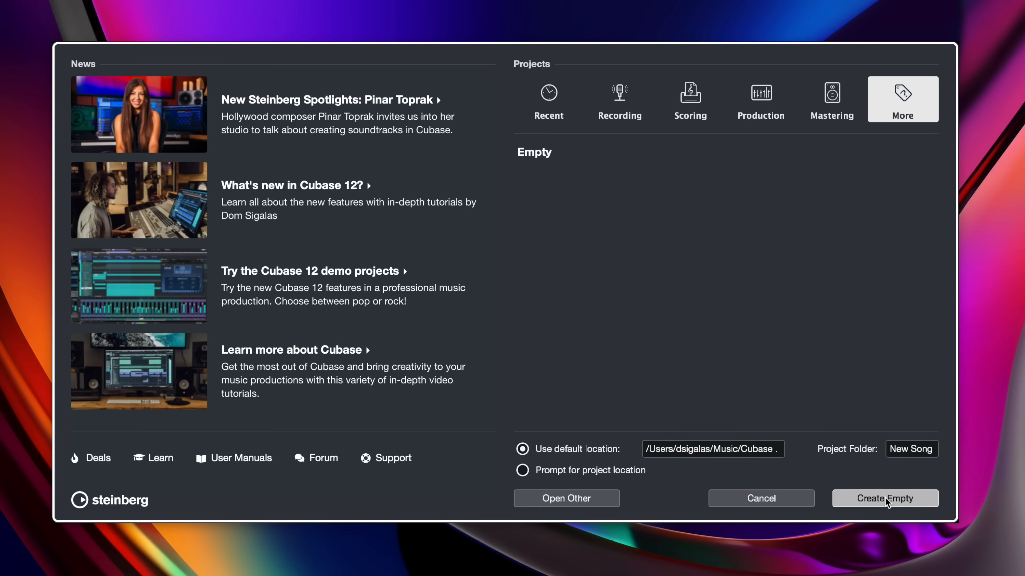
Step: Create the empty project and confirm the Metronome Setup unchanged
click(886, 499)
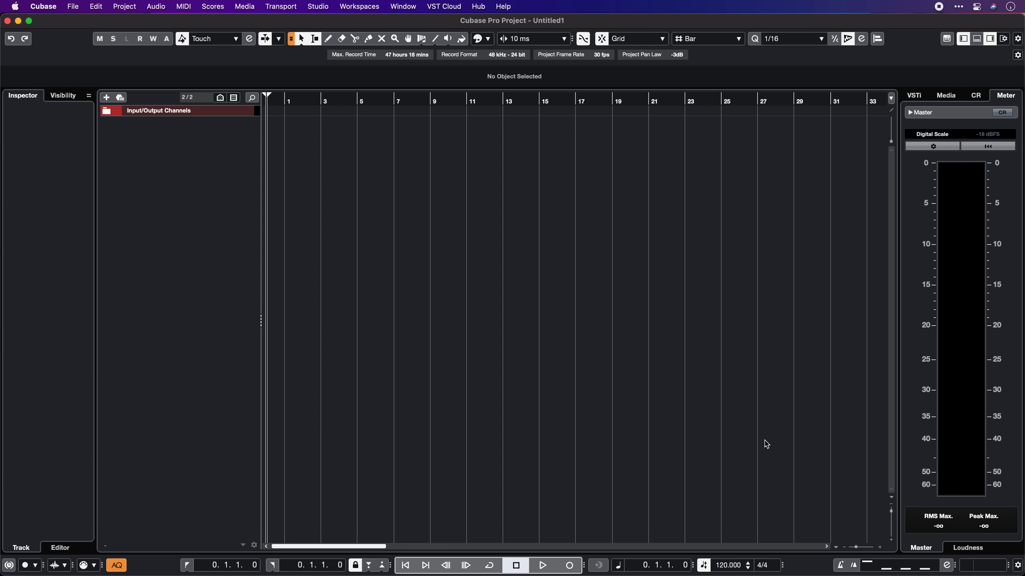
mouse_move(463, 263)
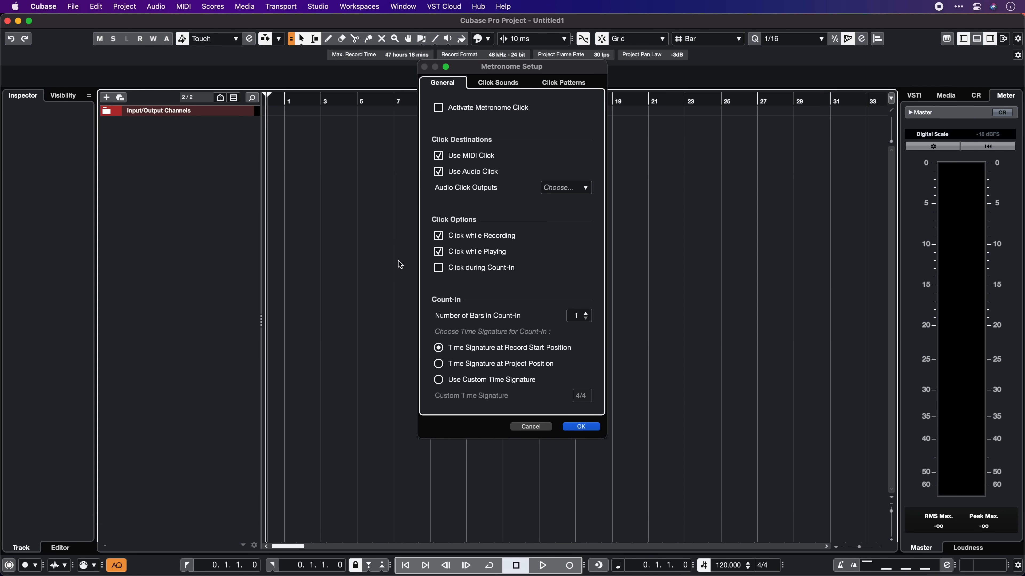
click(497, 82)
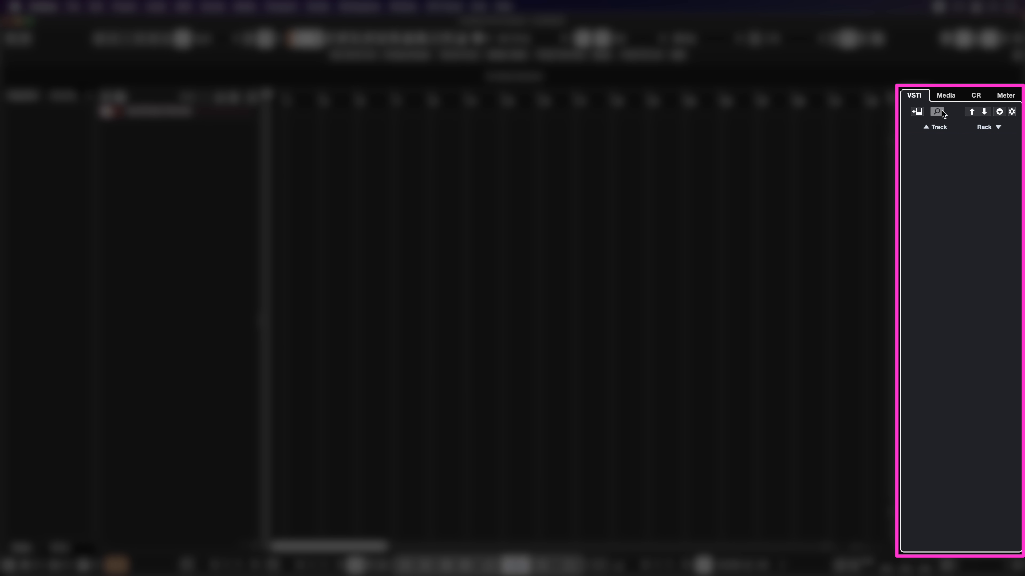
click(945, 95)
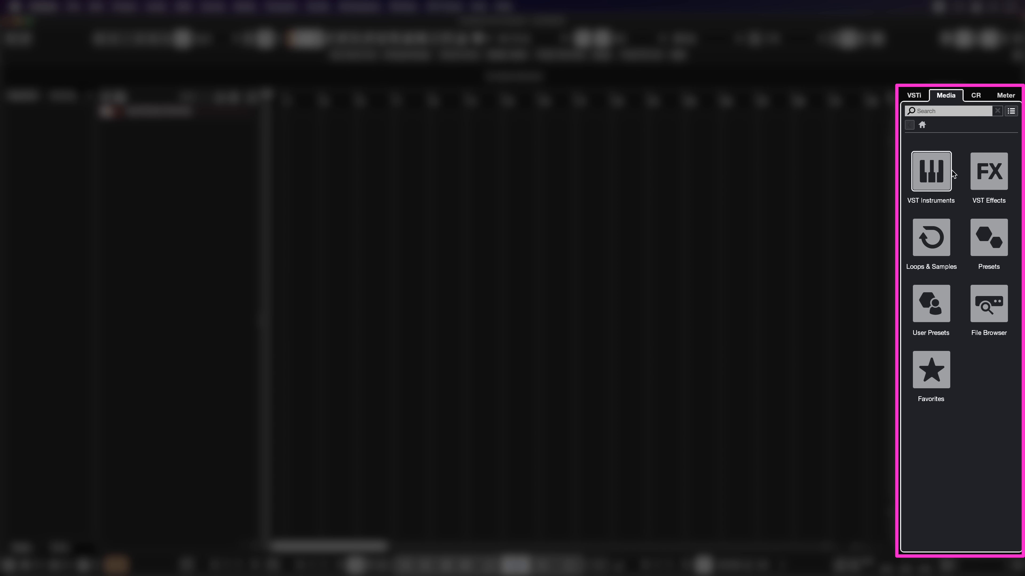
click(988, 171)
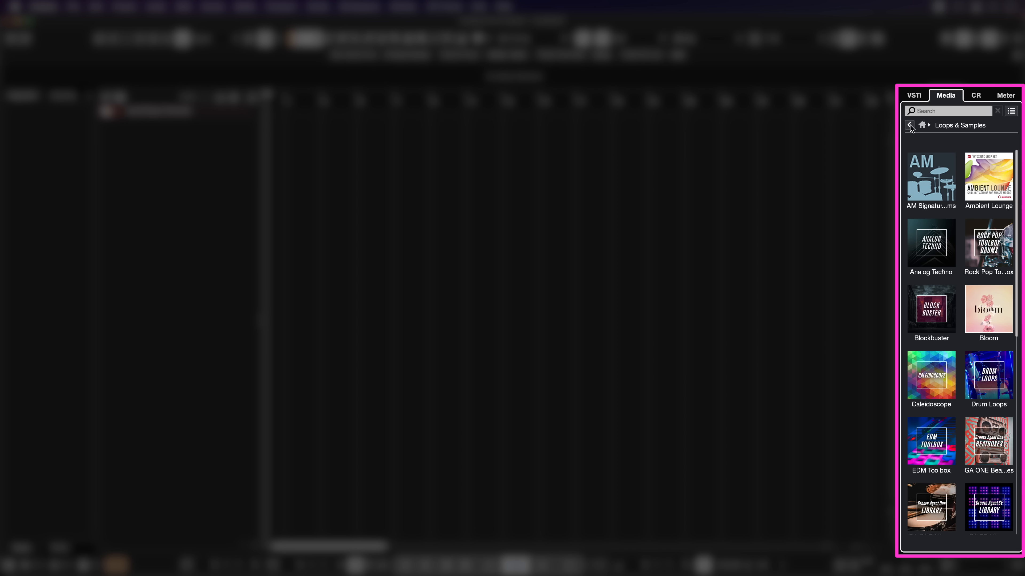
click(909, 125)
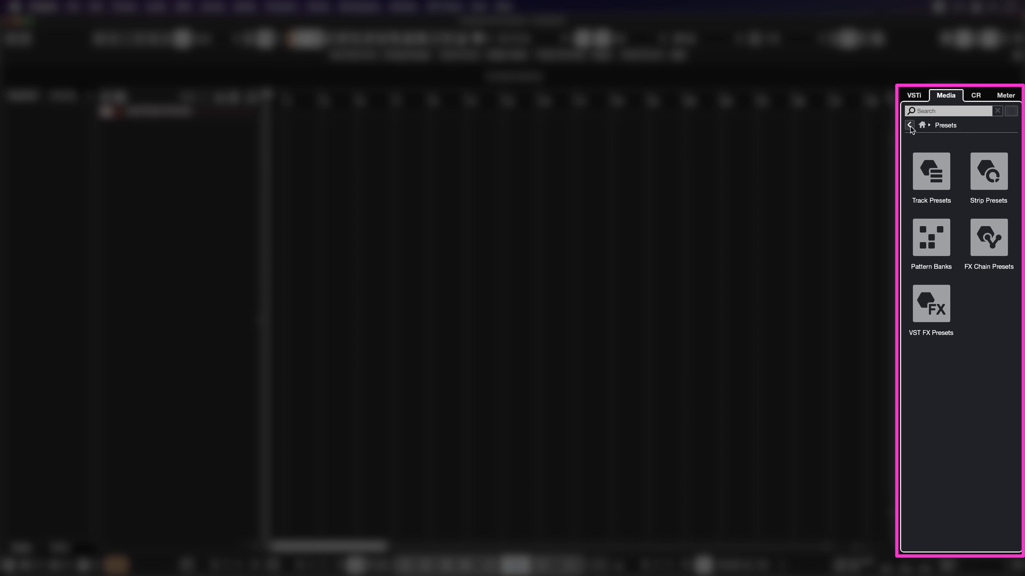
click(909, 124)
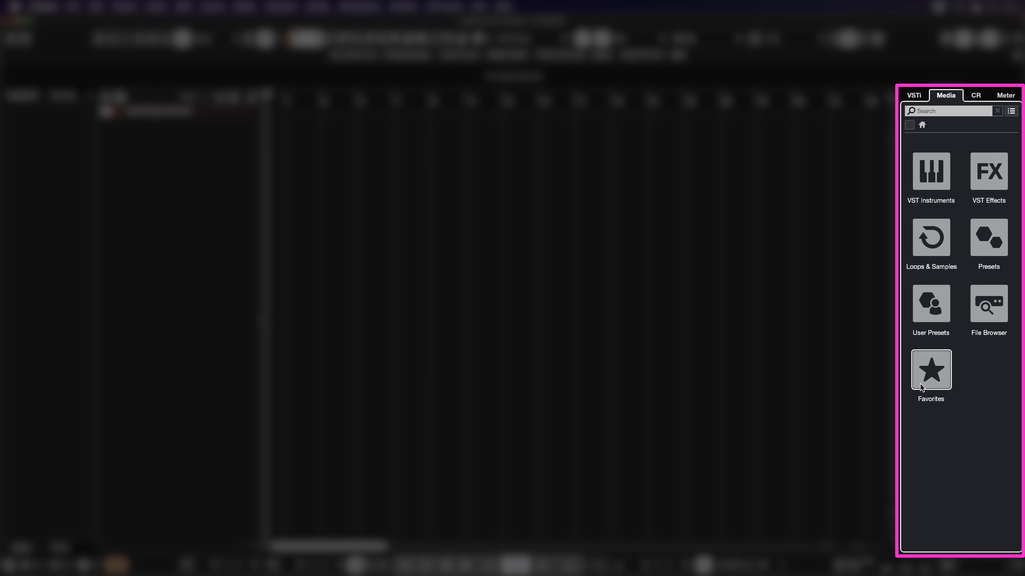
click(976, 95)
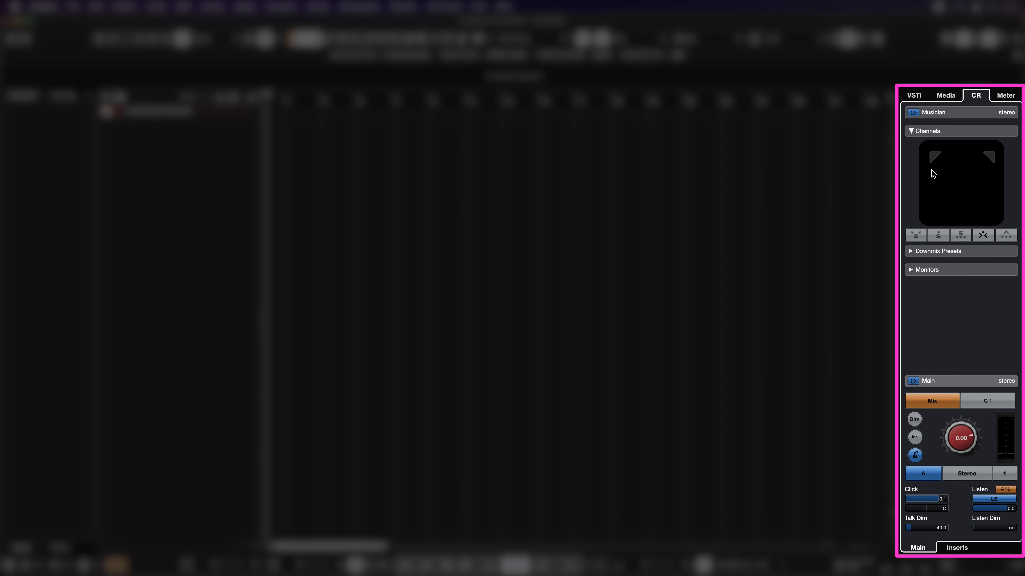
click(1005, 95)
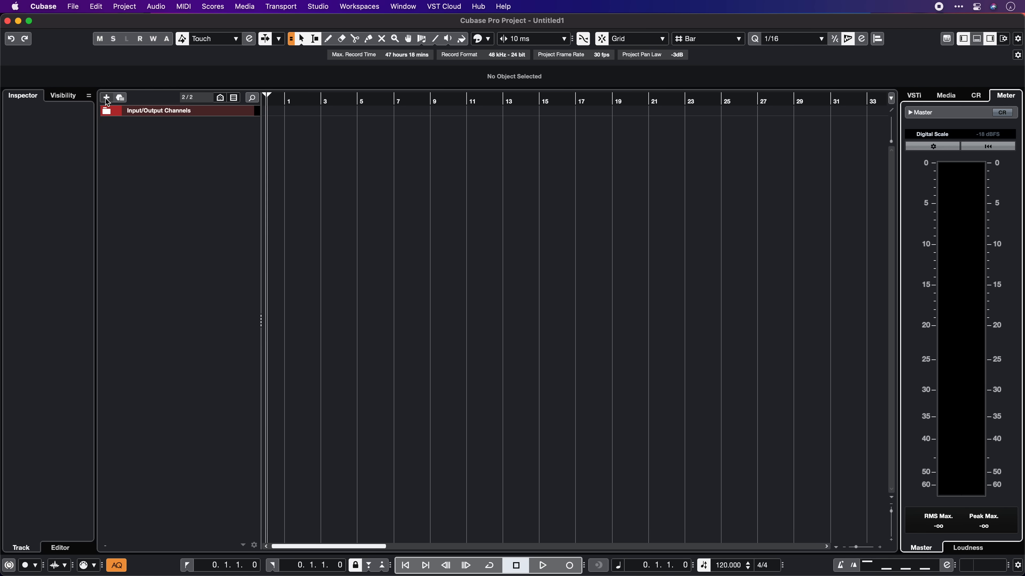
mouse_move(106, 97)
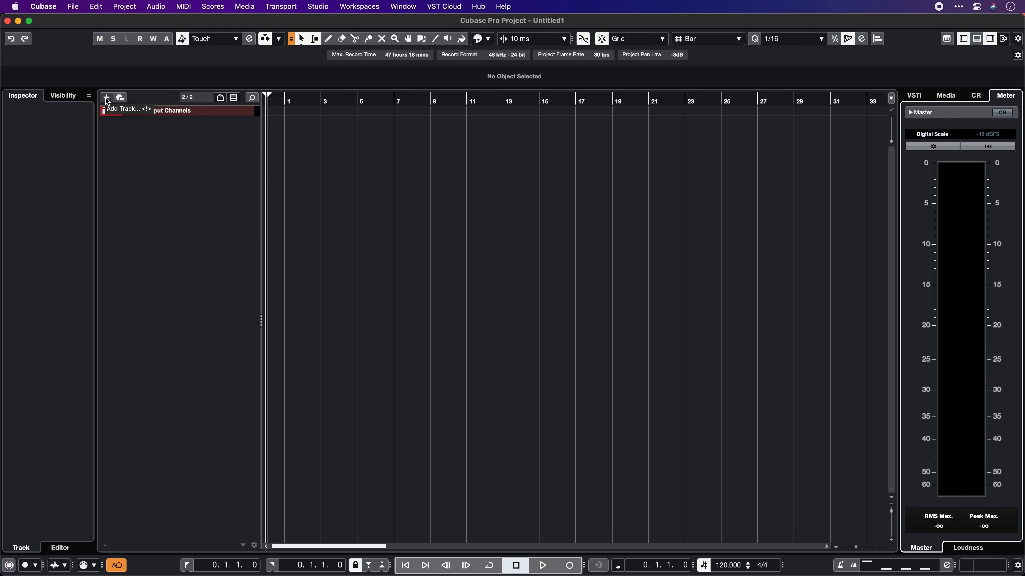
Step: Start adding a track and choose the Instrument track type
click(106, 97)
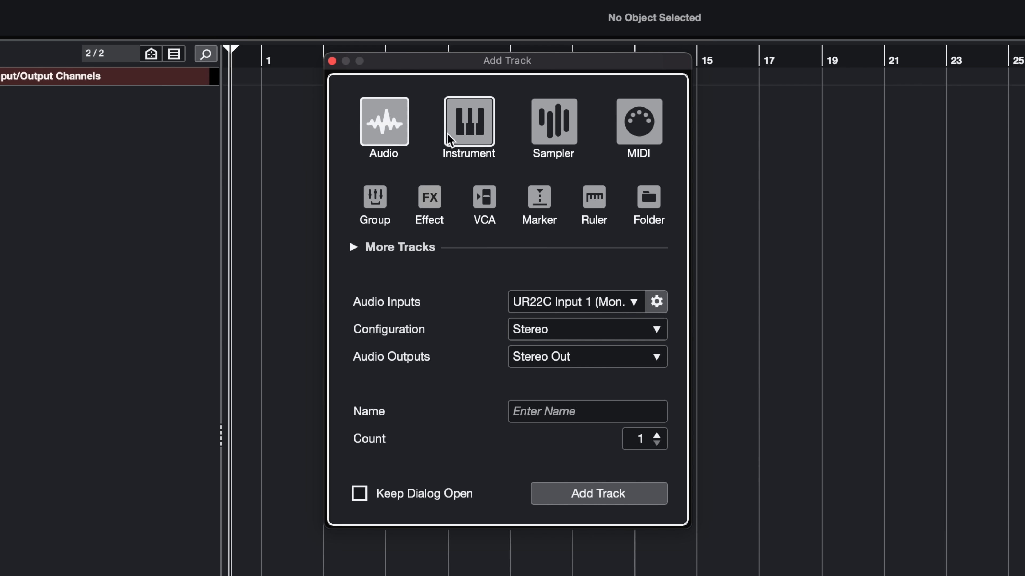
click(469, 124)
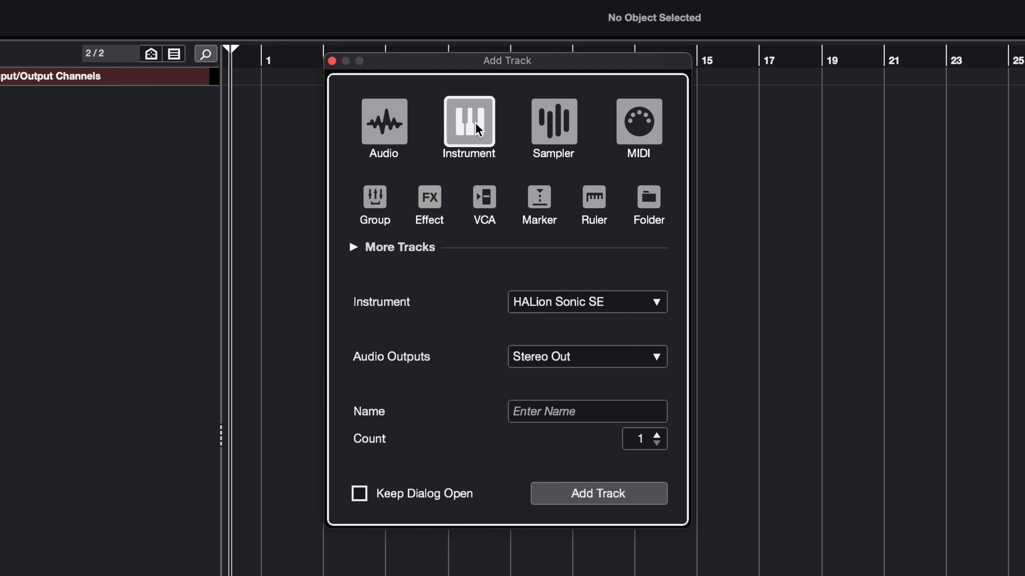
mouse_move(473, 128)
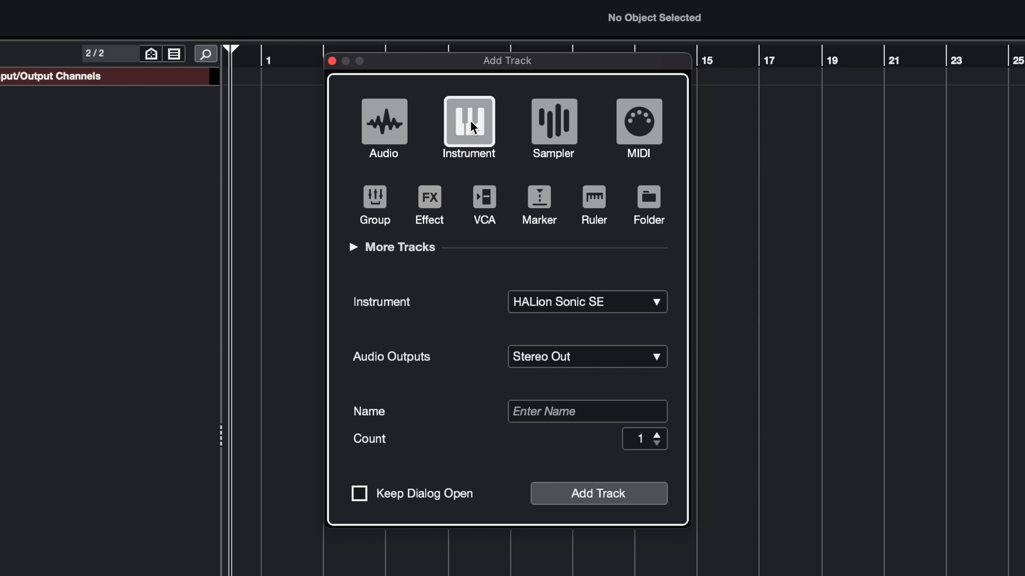
click(553, 124)
text(retro)
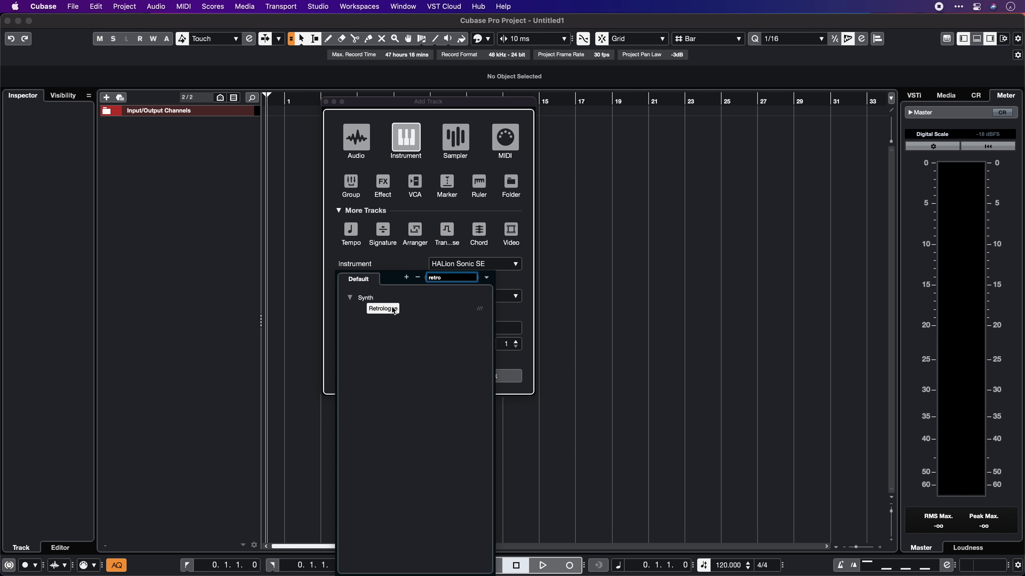
Step: Add the instrument track with Retrologue and Stereo Out, moving into its Name field
click(383, 309)
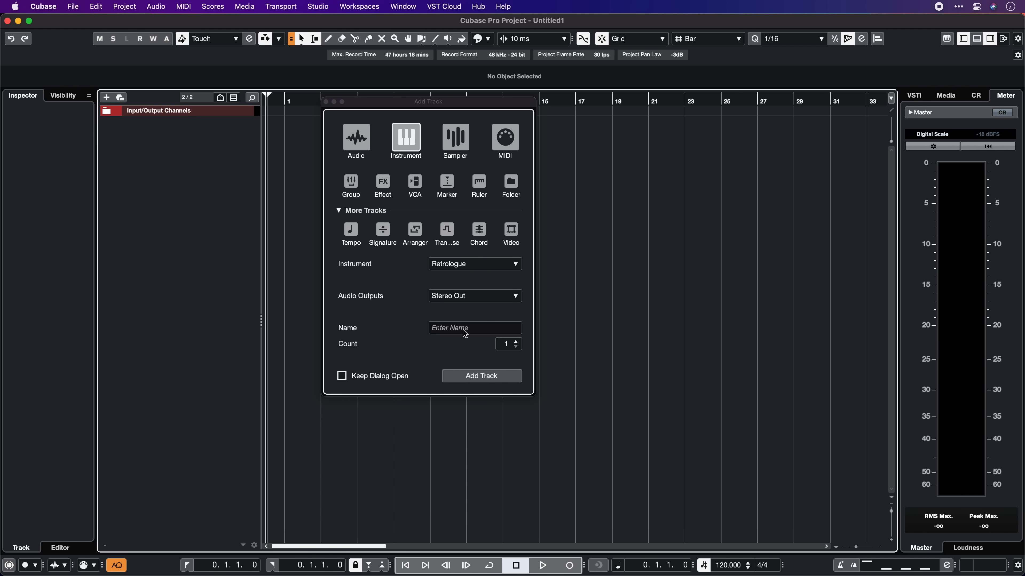
click(463, 328)
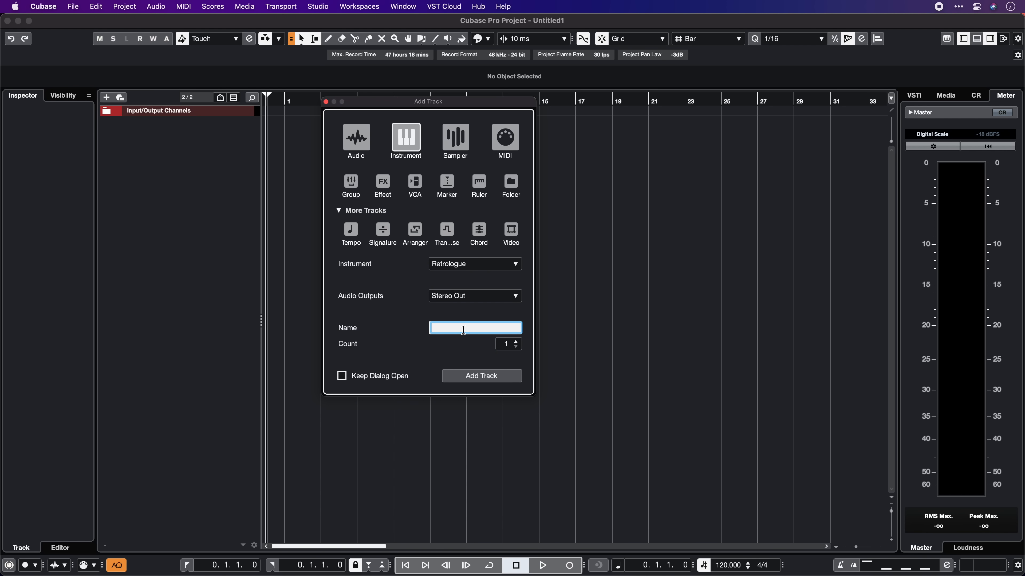
click(481, 377)
text(dom)
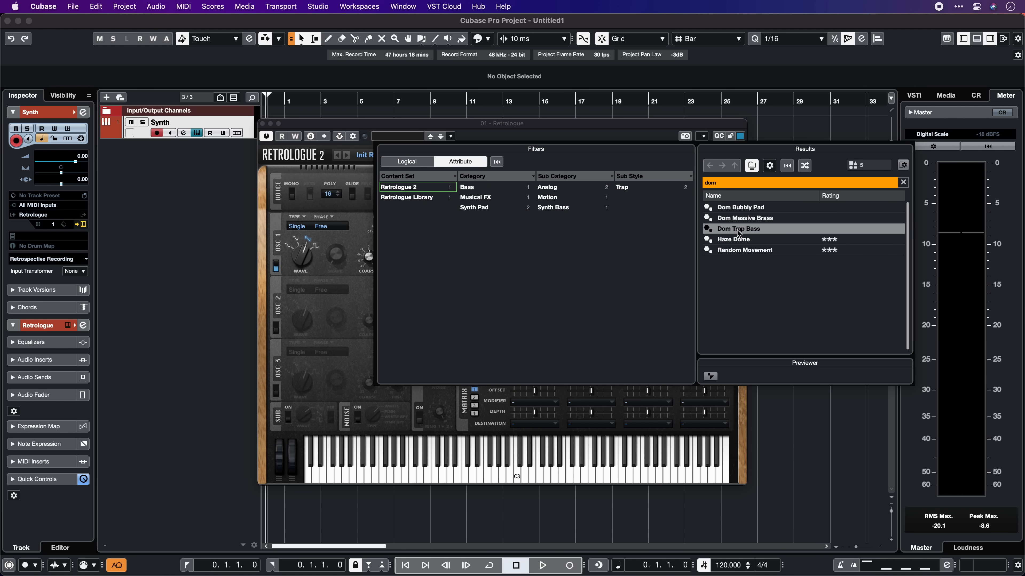
Step: Load the Dom Trap Bass preset into Retrologue and close the instrument window
double_click(738, 228)
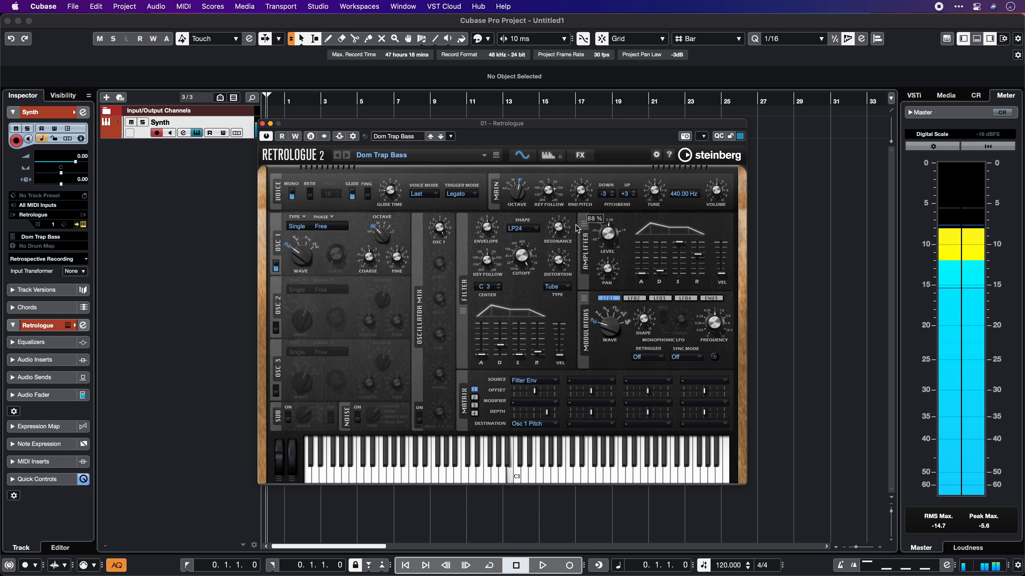
click(266, 136)
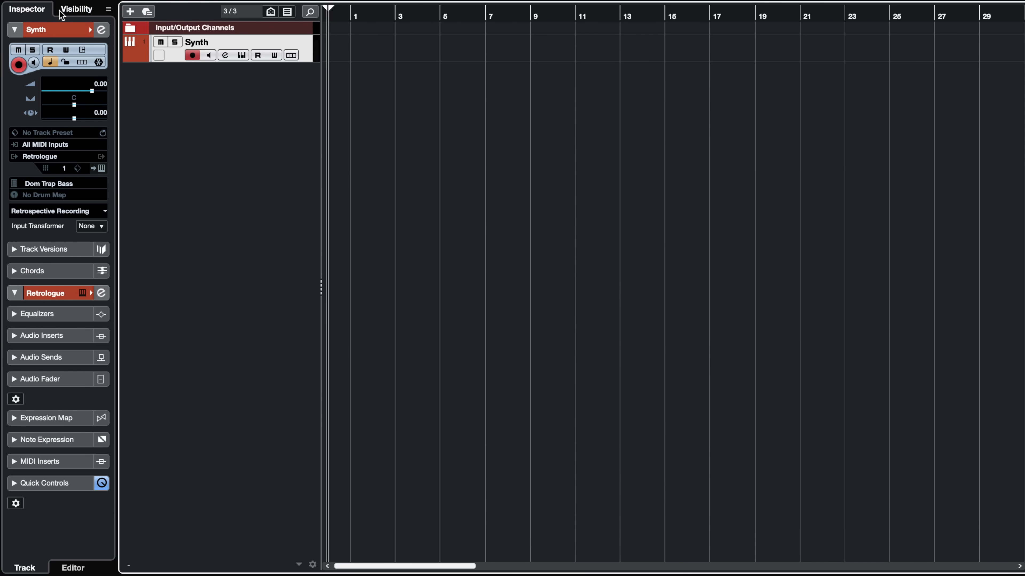
Step: Check the Visibility list, then collapse Equalizers and enable the Expression Map section in the Synth Inspector
click(76, 8)
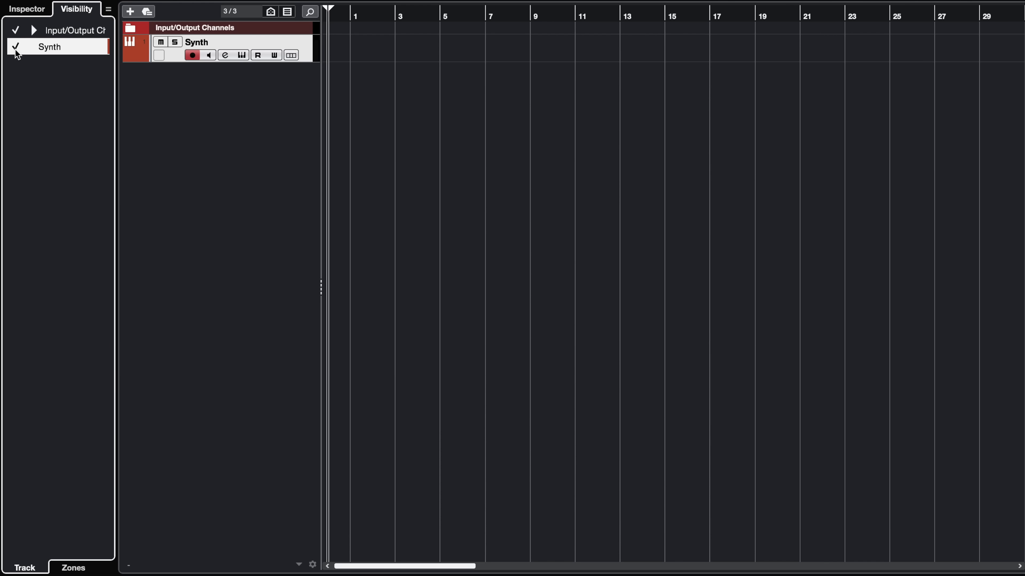
click(26, 9)
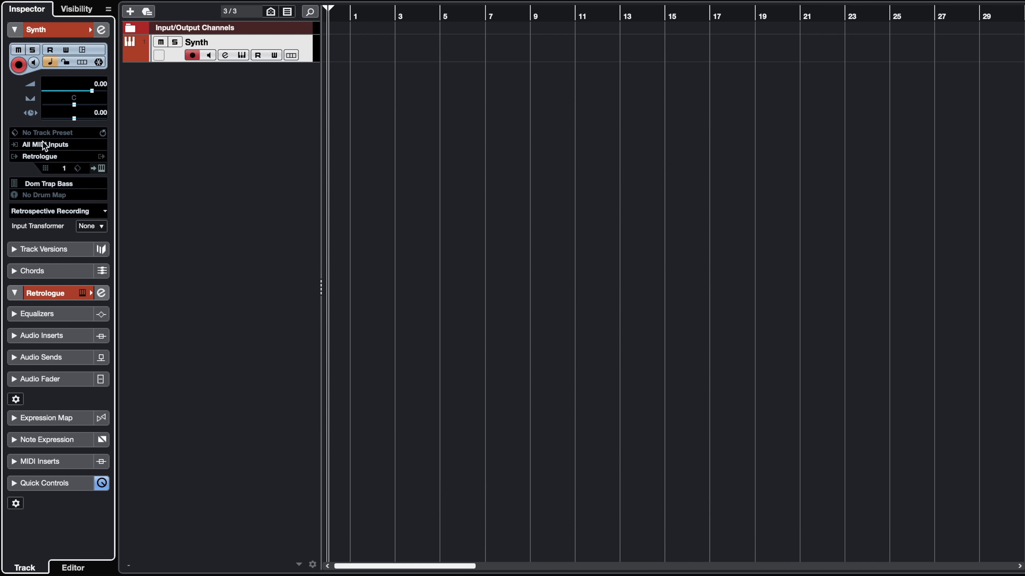
mouse_move(48, 220)
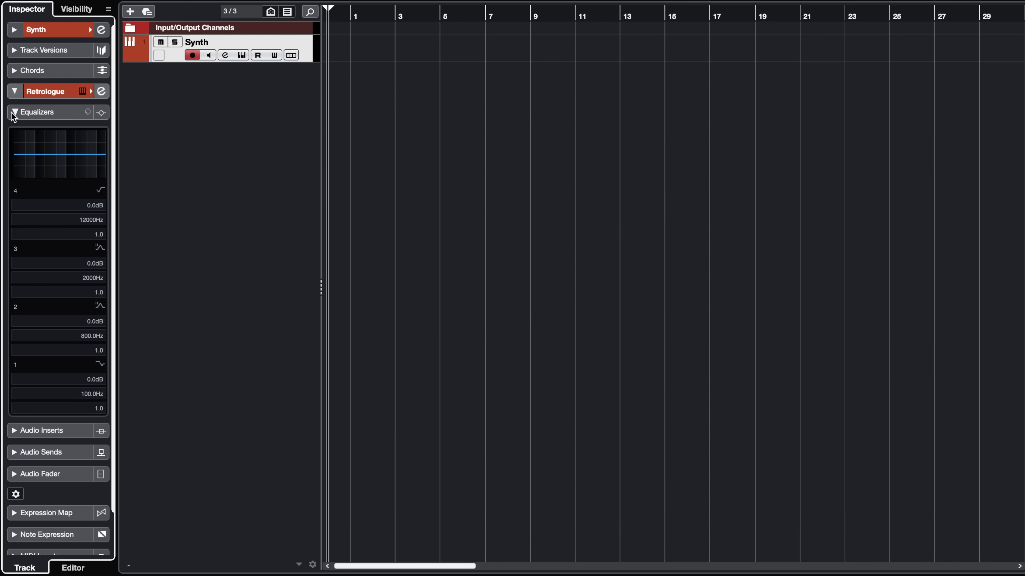
click(15, 112)
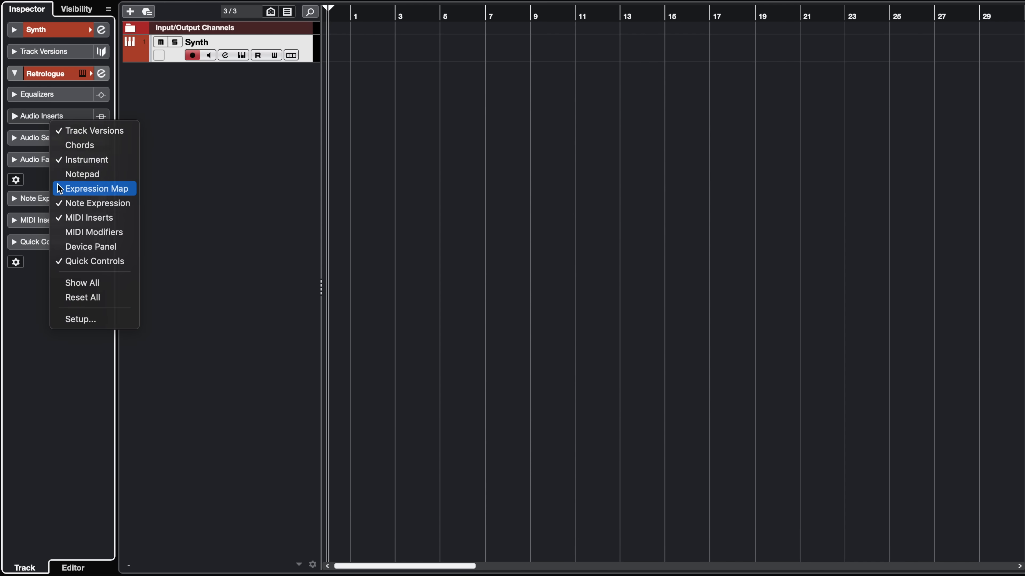
click(97, 188)
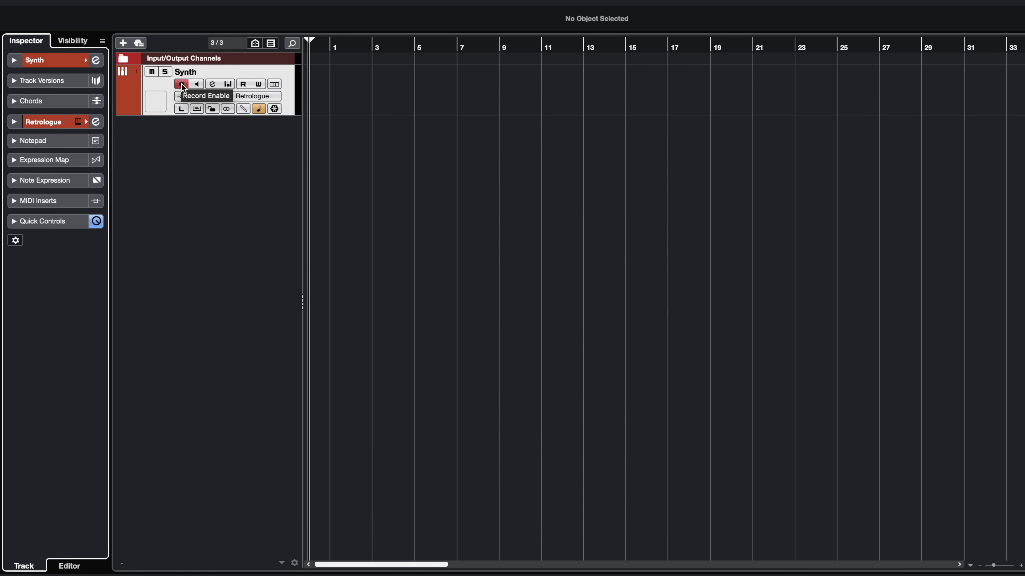
click(181, 84)
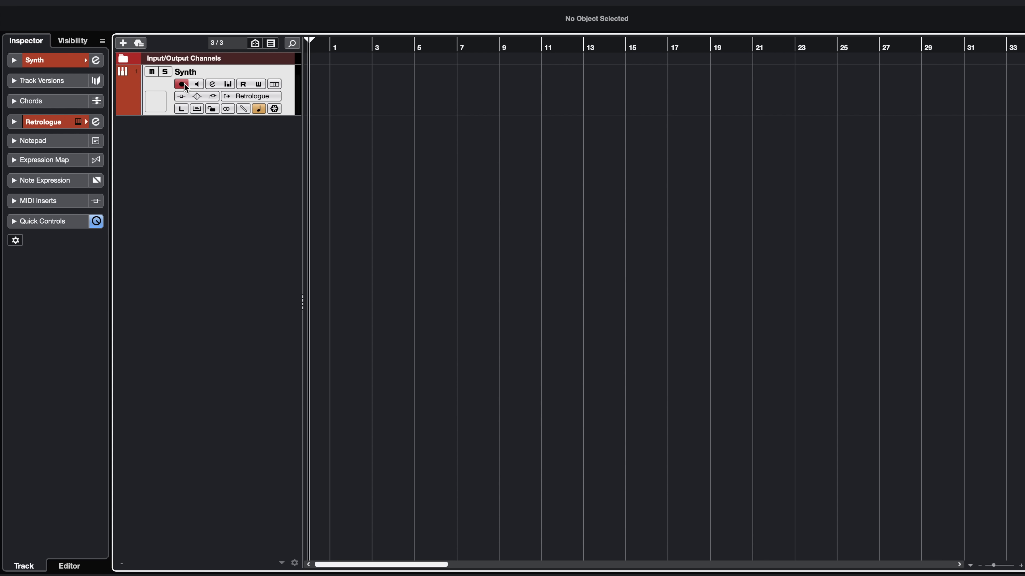
click(180, 84)
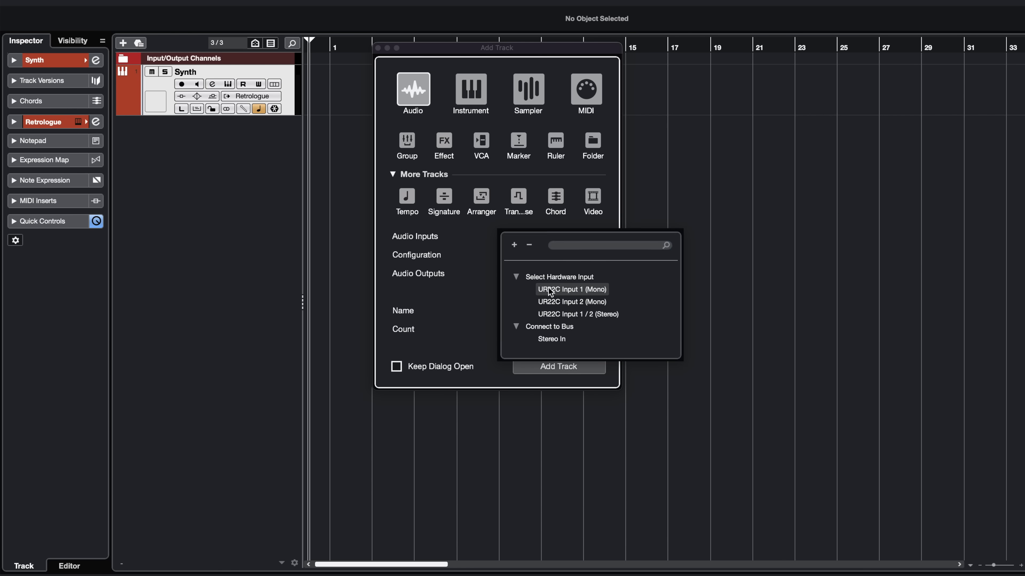
Step: Add a mono audio track named 'Mic' fed from UR22C Input 1 and deselect it
click(571, 289)
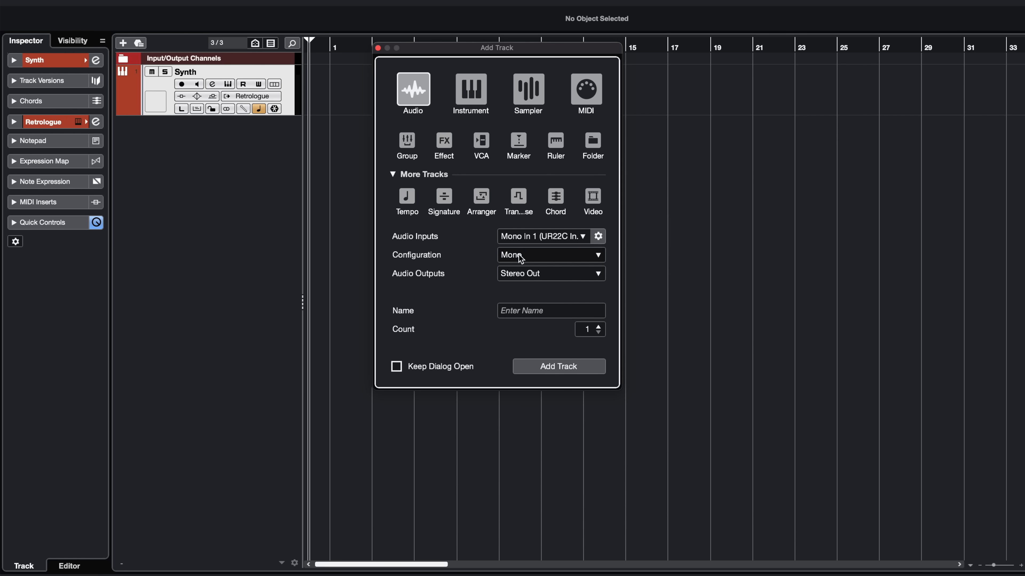
click(551, 310)
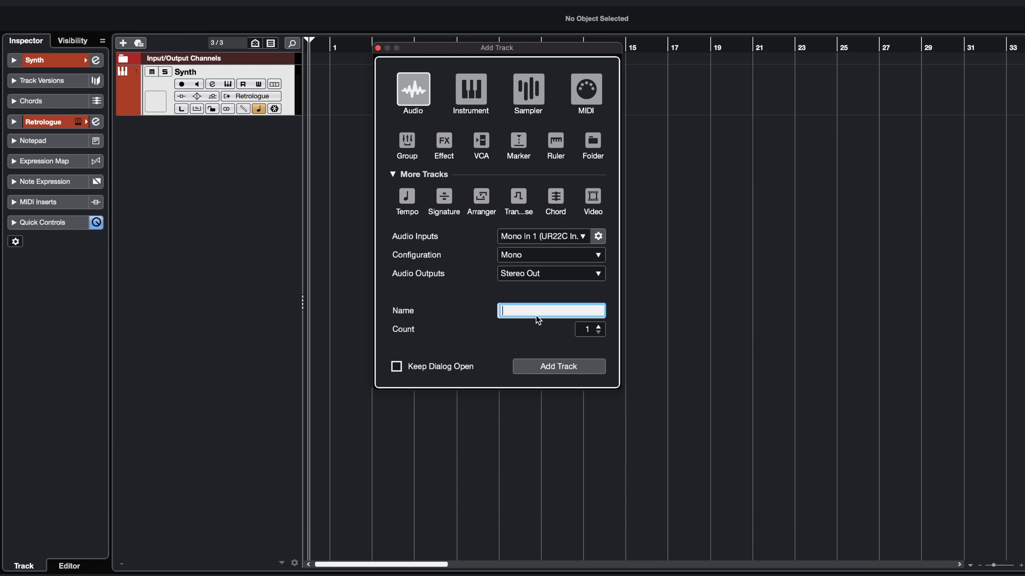
text(Mic)
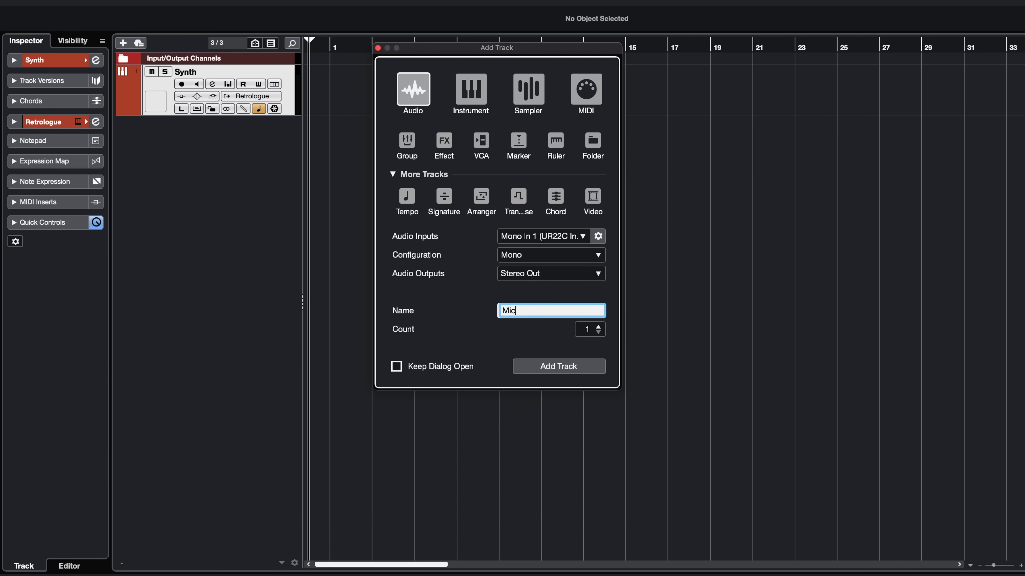
click(559, 366)
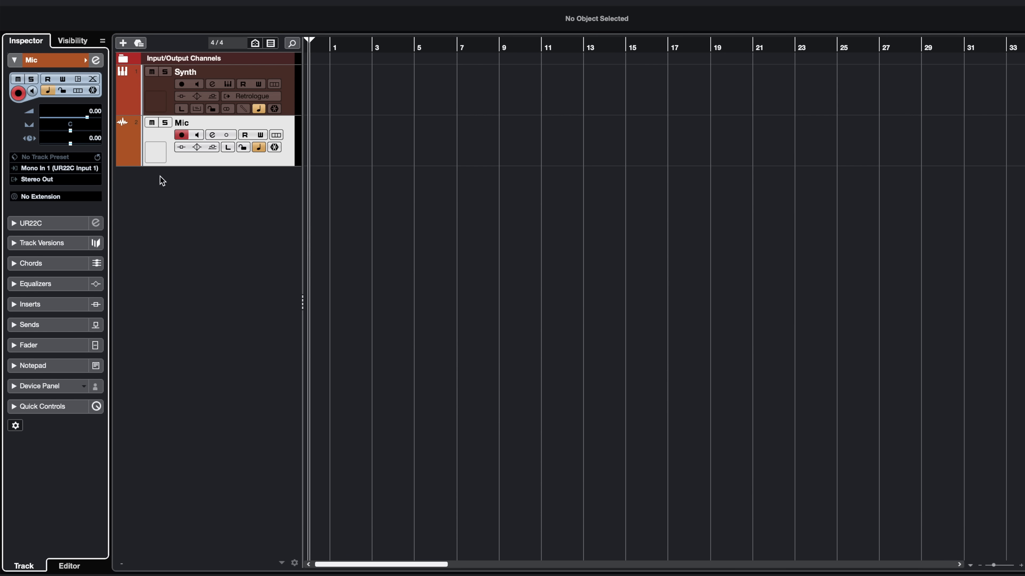
click(57, 168)
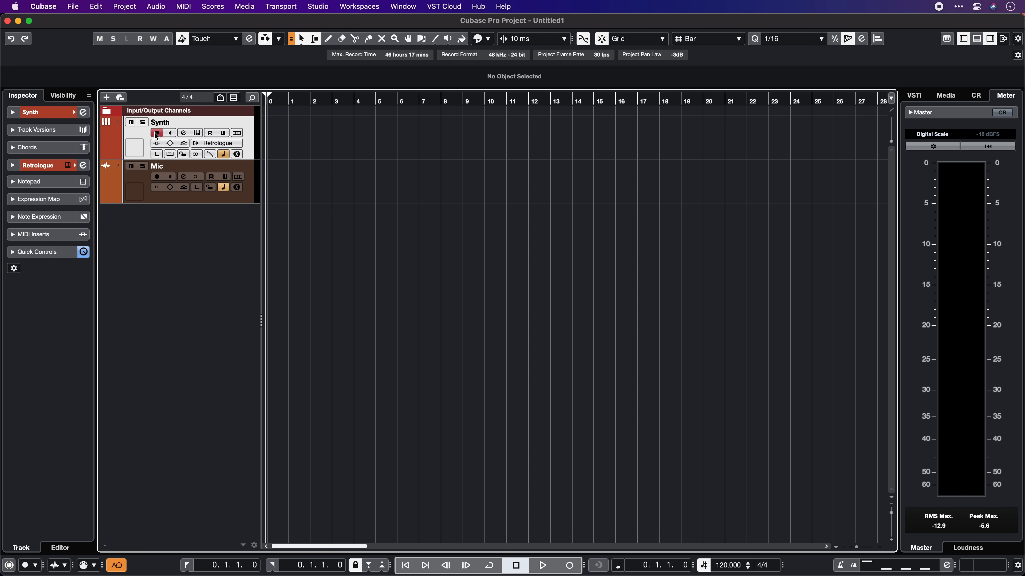
mouse_move(156, 133)
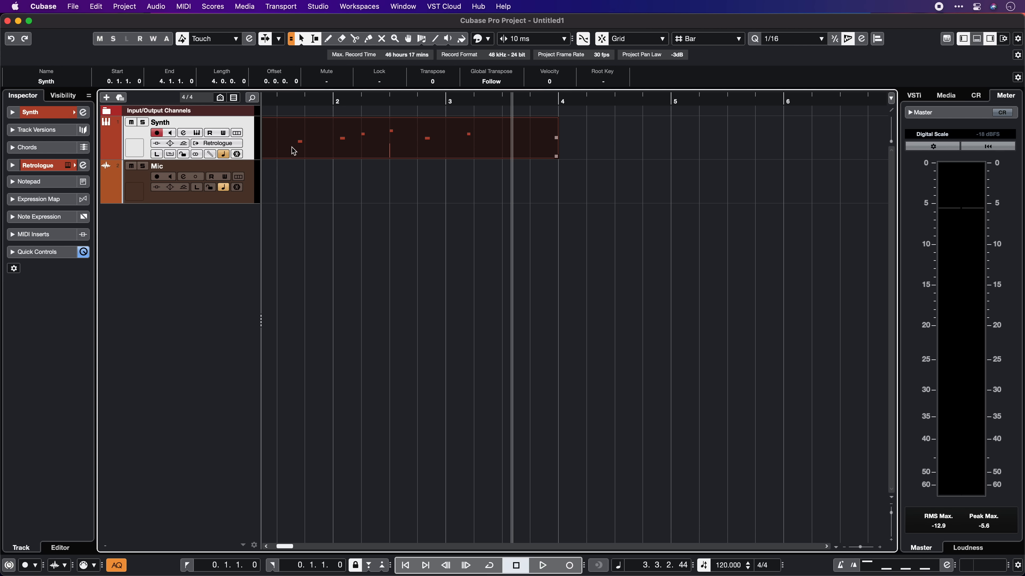
mouse_move(298, 153)
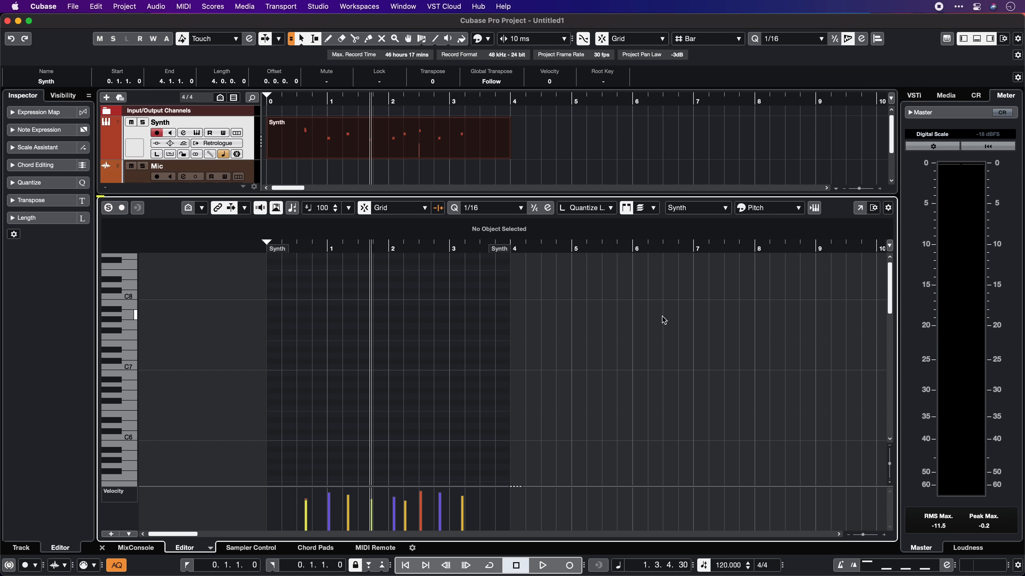
Step: In the lower-zone MixConsole set the Mic fader to -2.48 dB, pan it right and show the insert slots
click(136, 548)
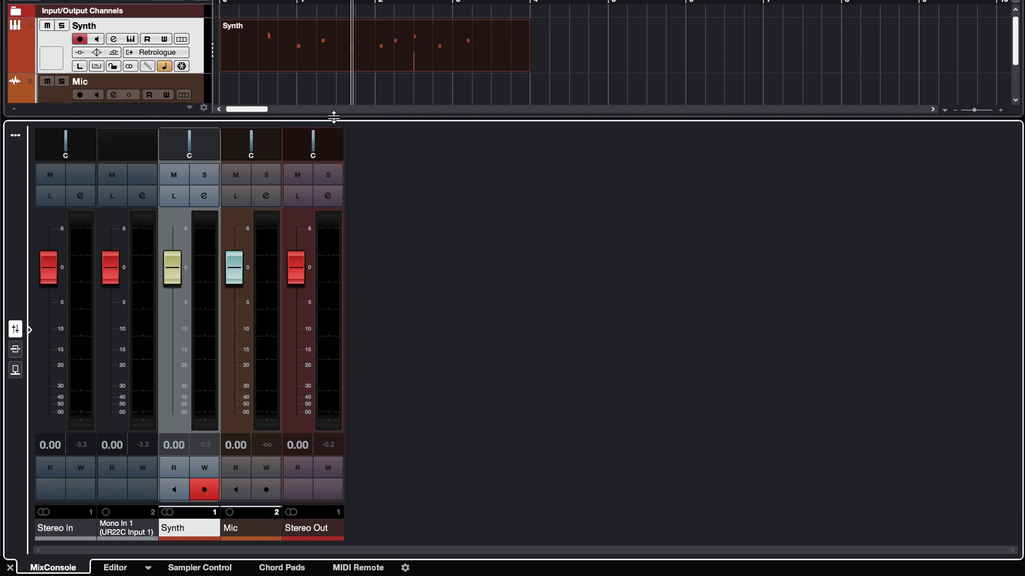
drag(233, 268, 233, 363)
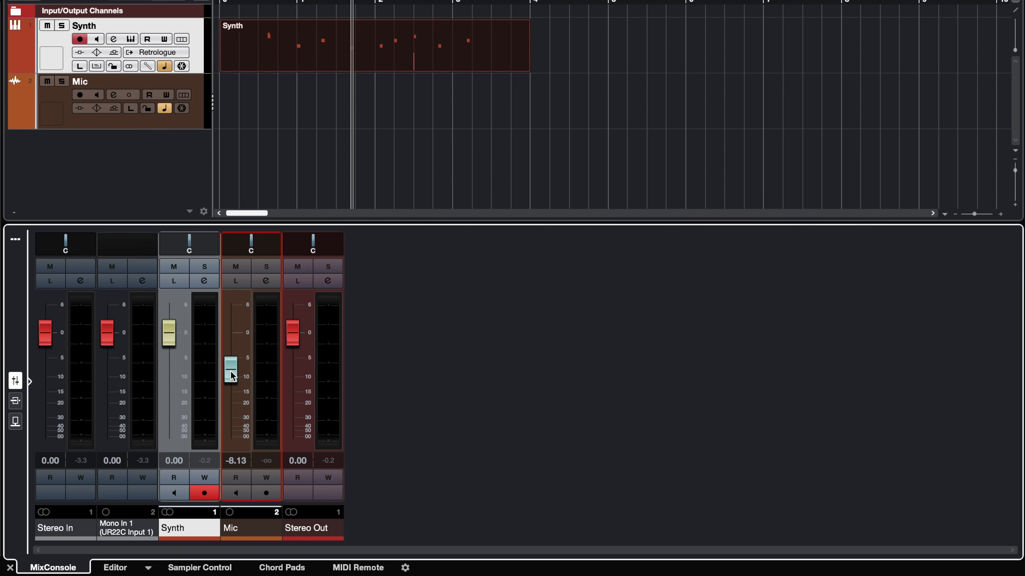
drag(231, 364, 231, 343)
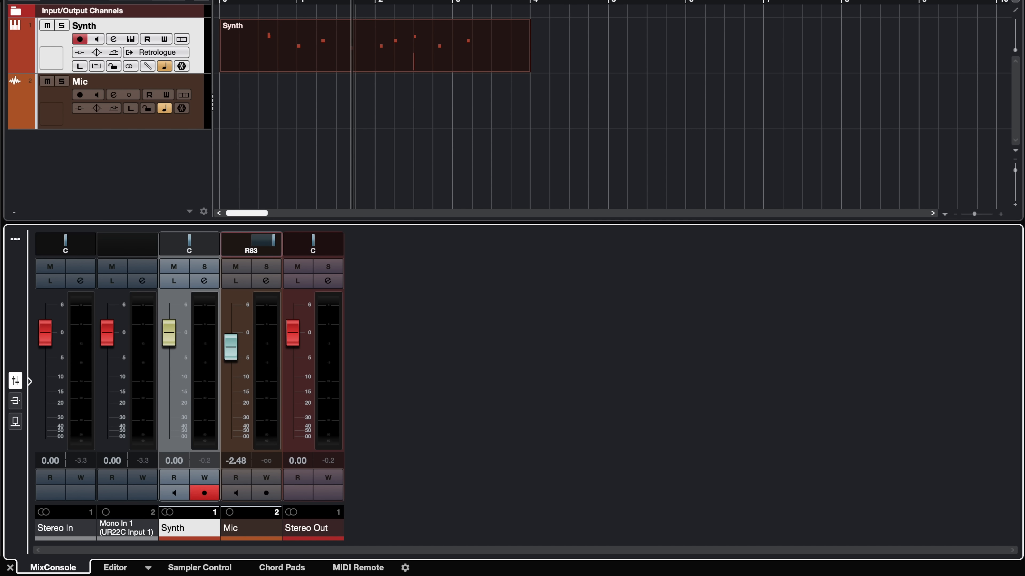
click(15, 399)
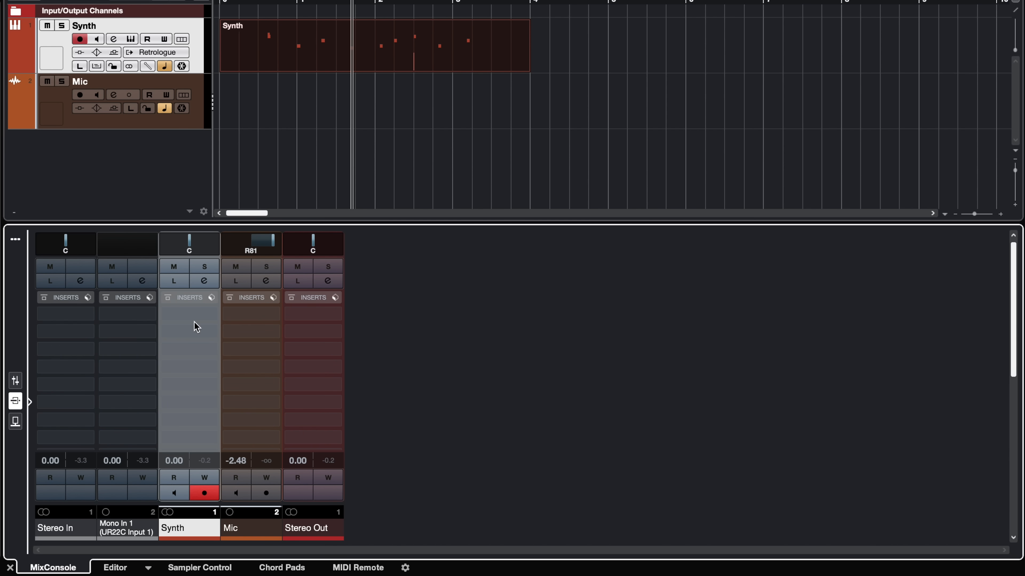
click(15, 422)
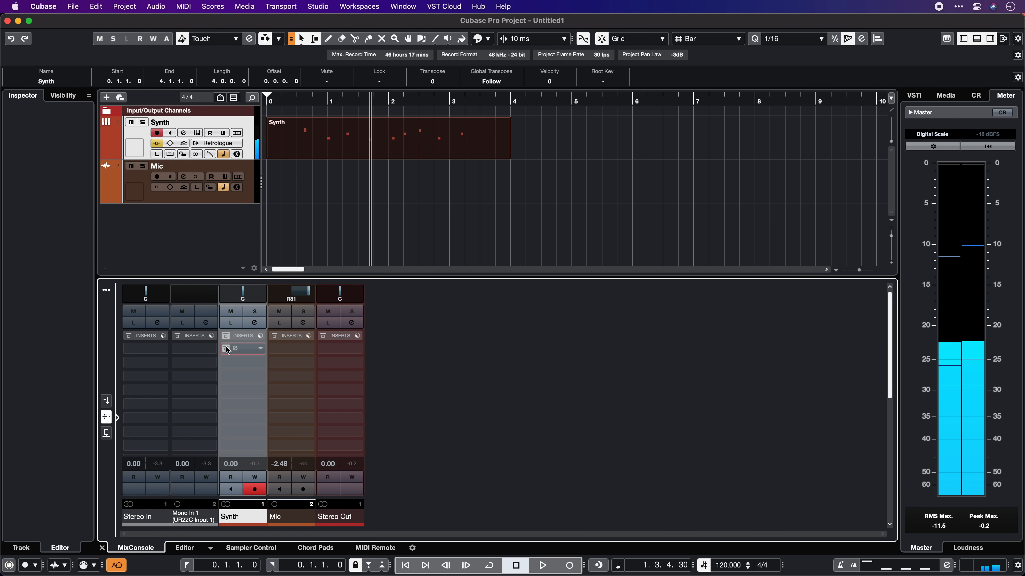
Step: Insert the REVelation reverb on the Synth channel via a 'reverb' plug-in search, returning to the editor
click(226, 349)
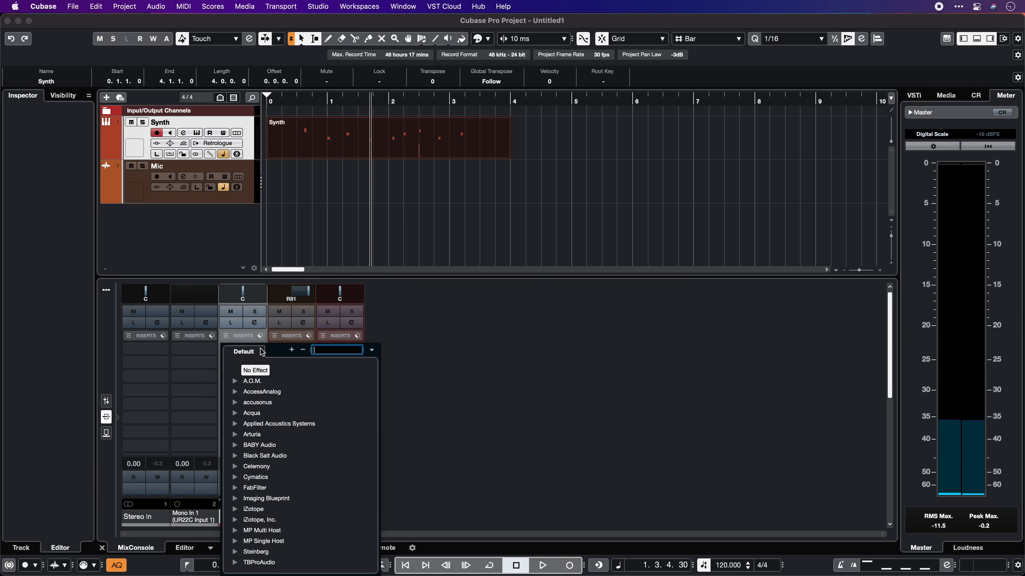
text(reverb)
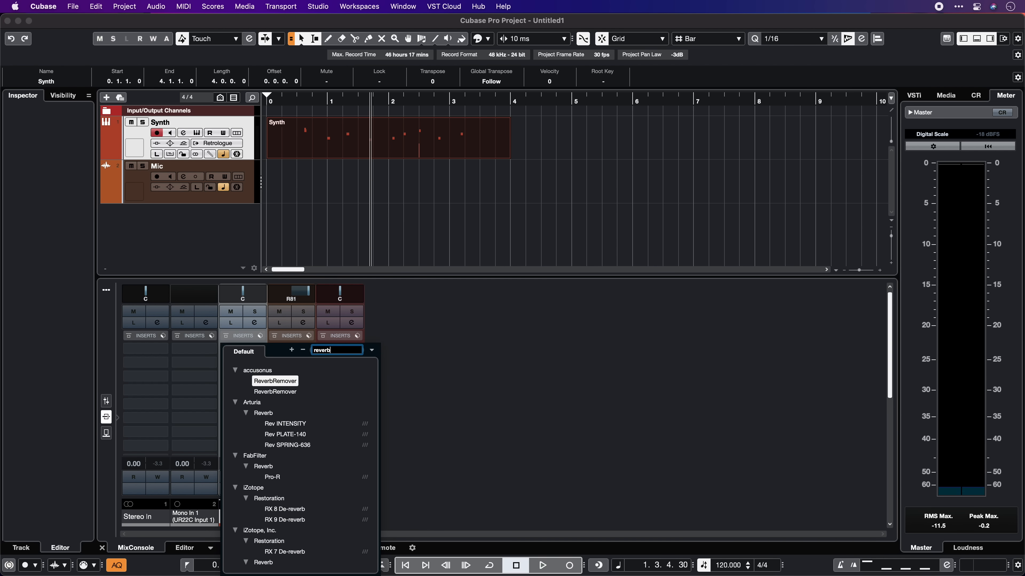
scroll(down, 3)
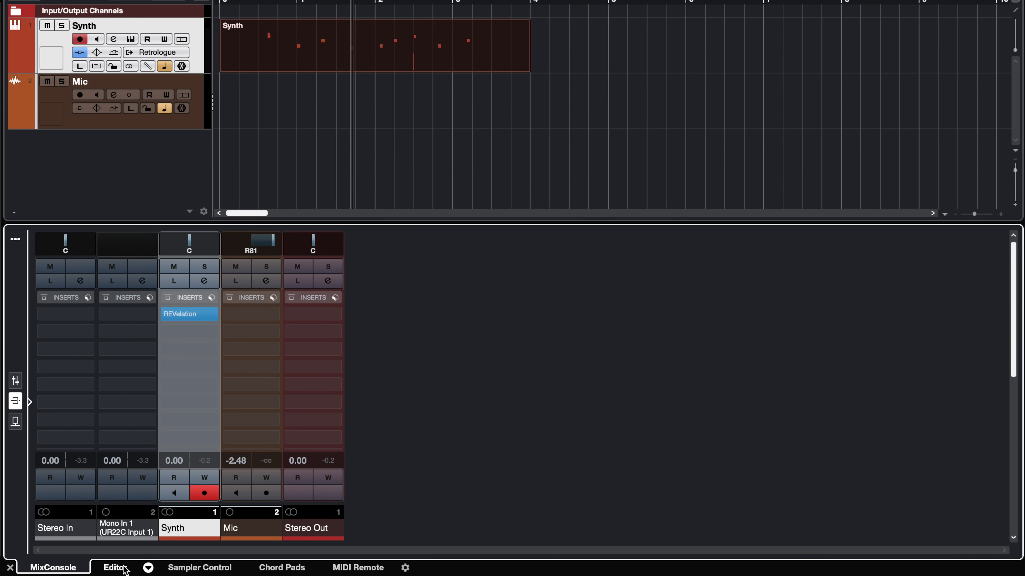
click(114, 567)
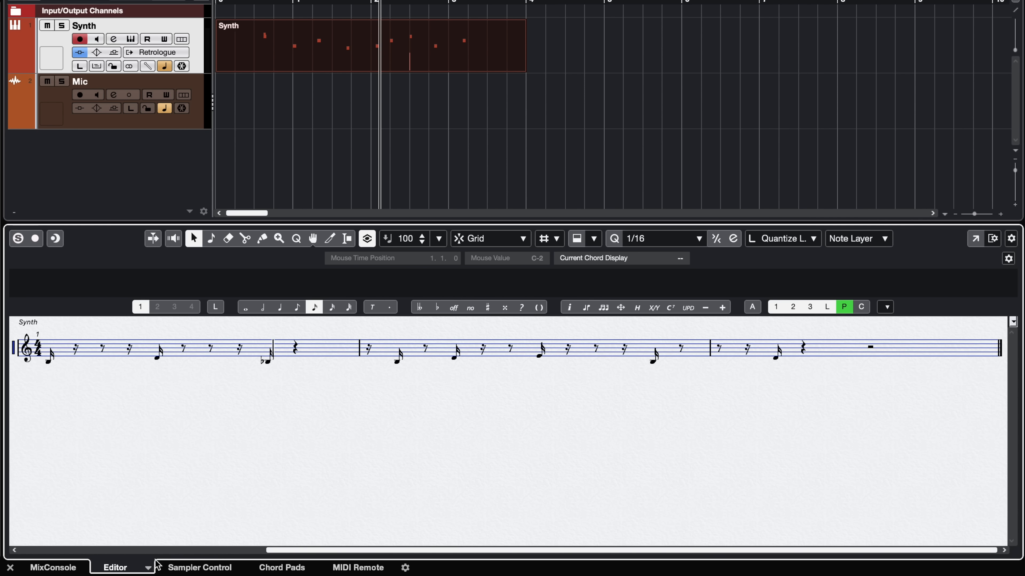
Step: View the Sampler Control and Chord Pads pages and play the Amin and F chord pads
click(202, 568)
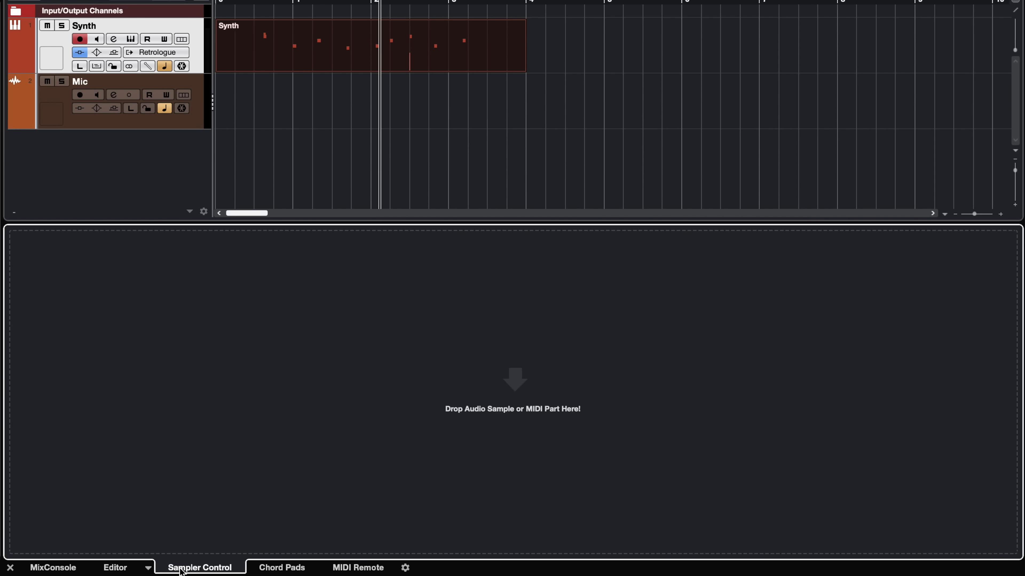
click(282, 567)
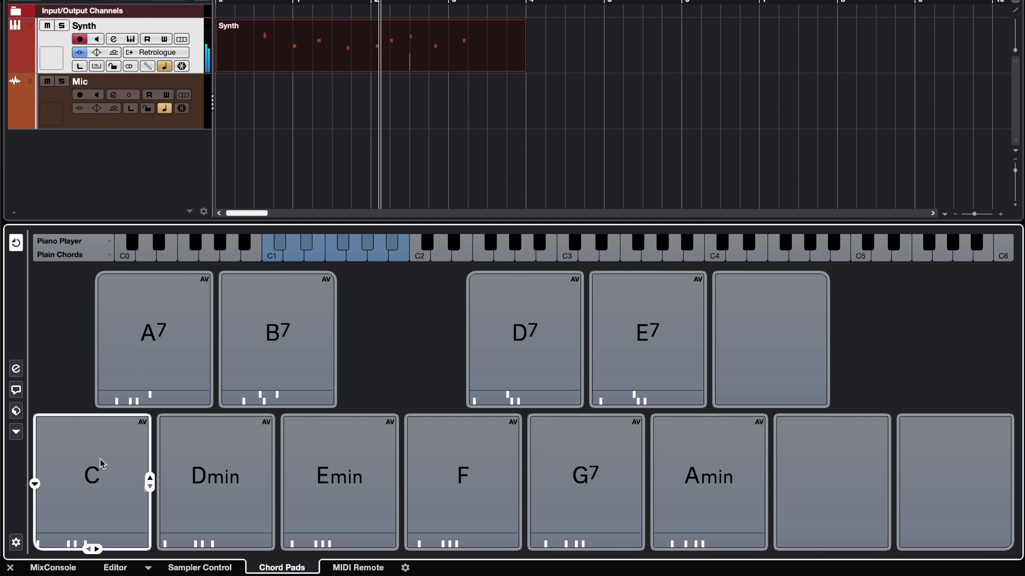
click(340, 479)
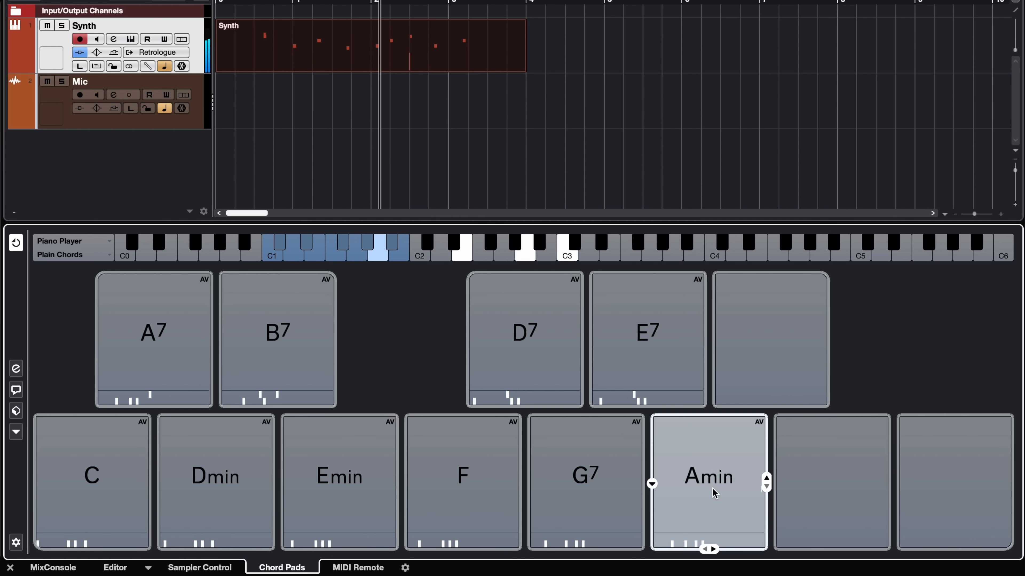
click(471, 471)
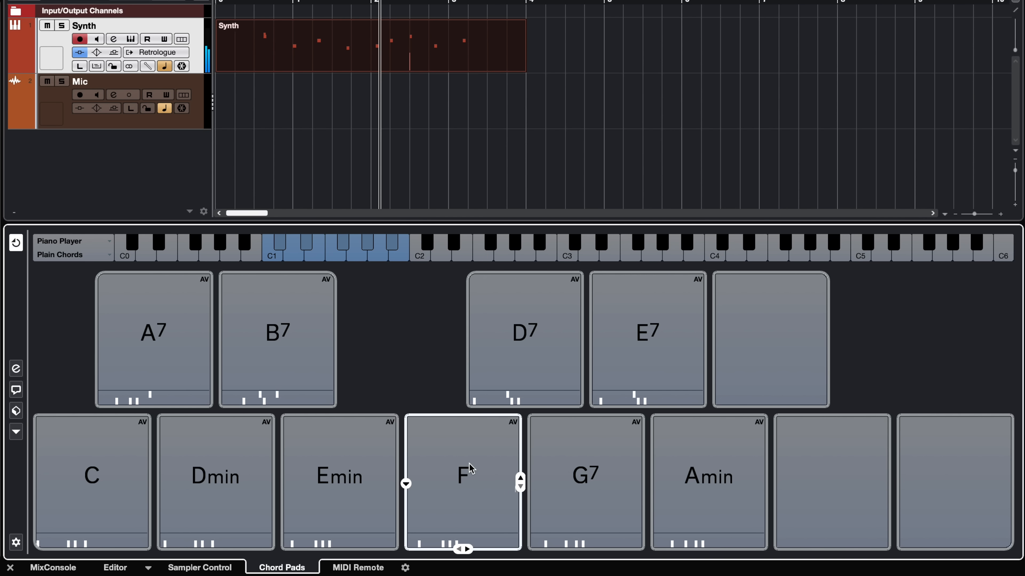
Step: Check the MIDI Remote page, which reports no controller connected, and return to the editor
click(357, 568)
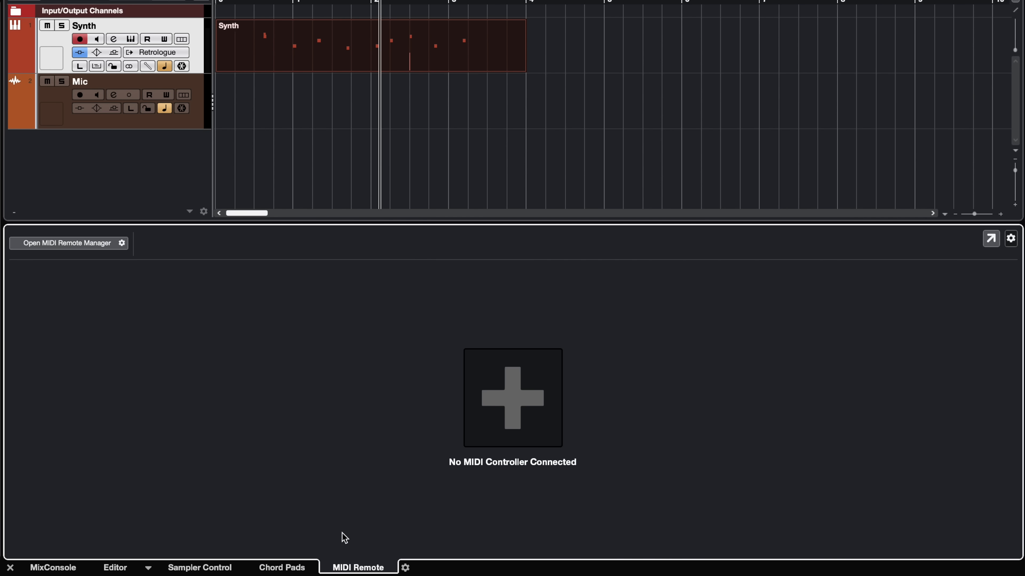
click(114, 568)
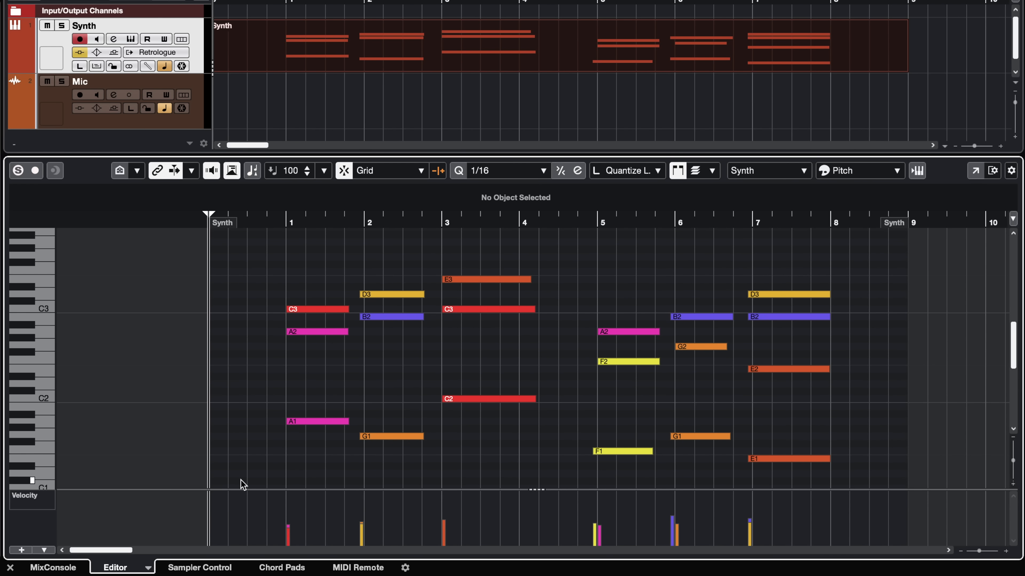
mouse_move(312, 316)
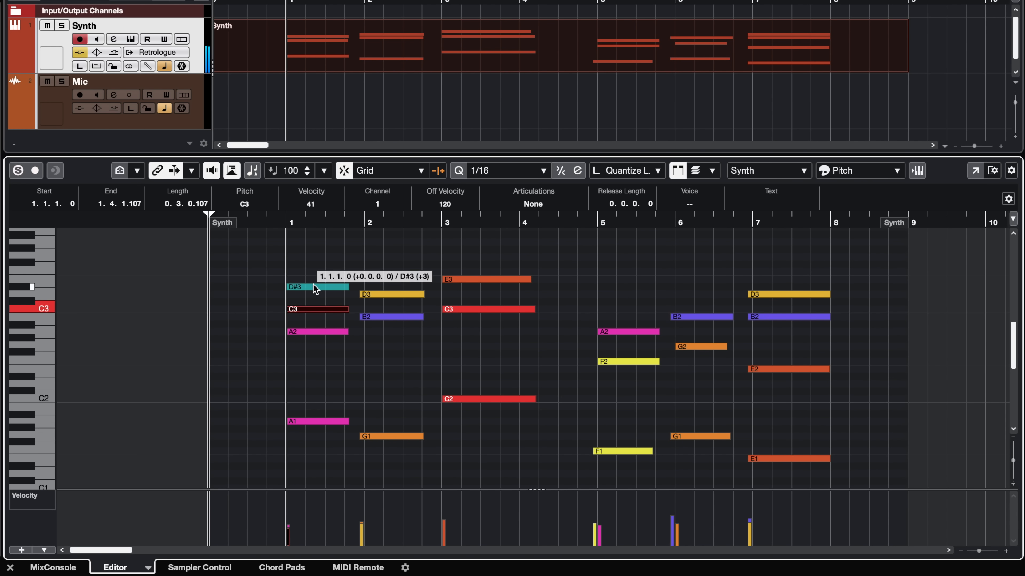
Step: In the Key Editor drag the first C3 chord note up toward E3
drag(317, 286, 317, 279)
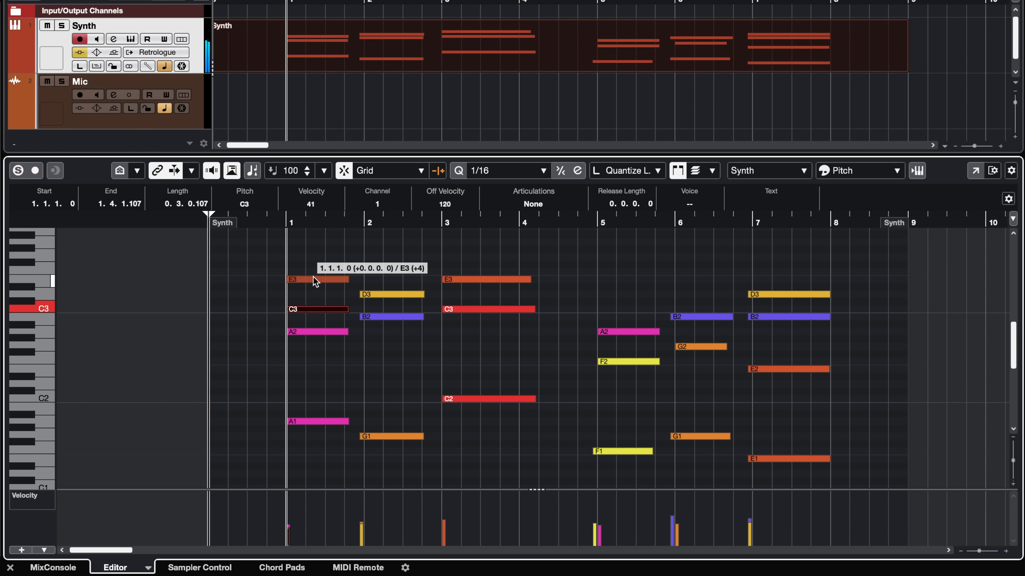
click(314, 280)
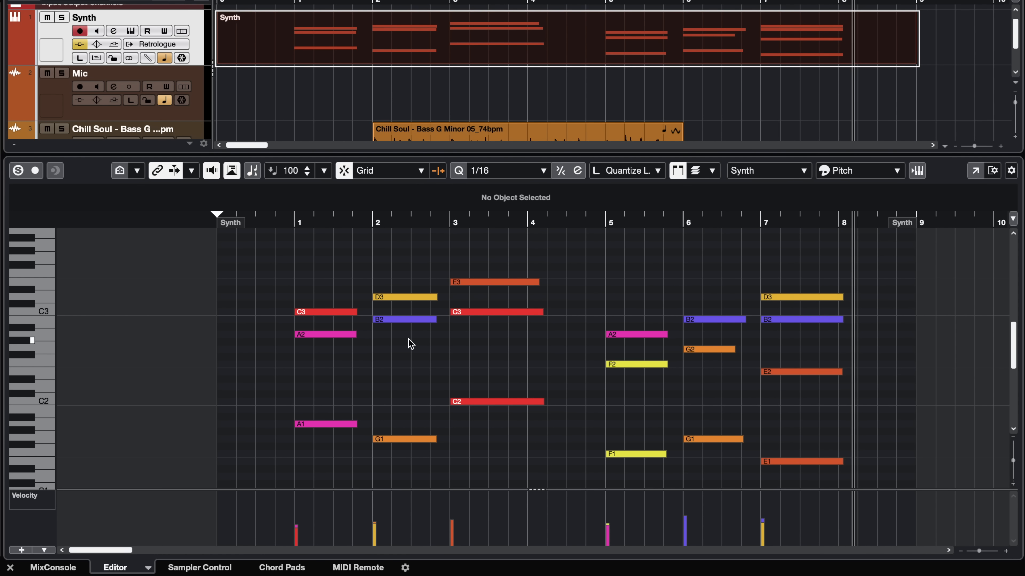
mouse_move(543, 380)
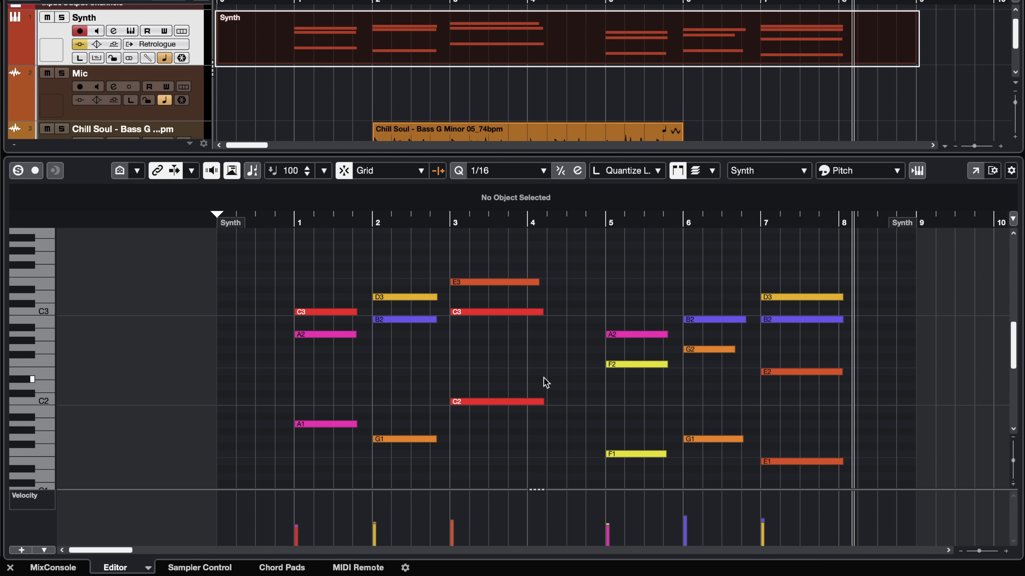
Step: Open the Chill Soul bass loop event's waveform in the lower-zone Sample Editor
scroll(down, 3)
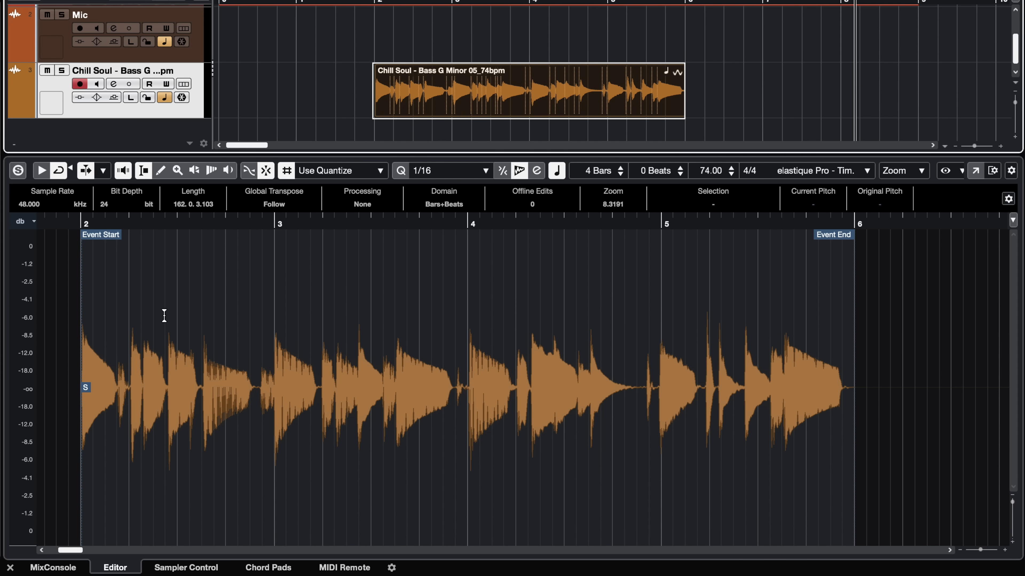
mouse_move(230, 298)
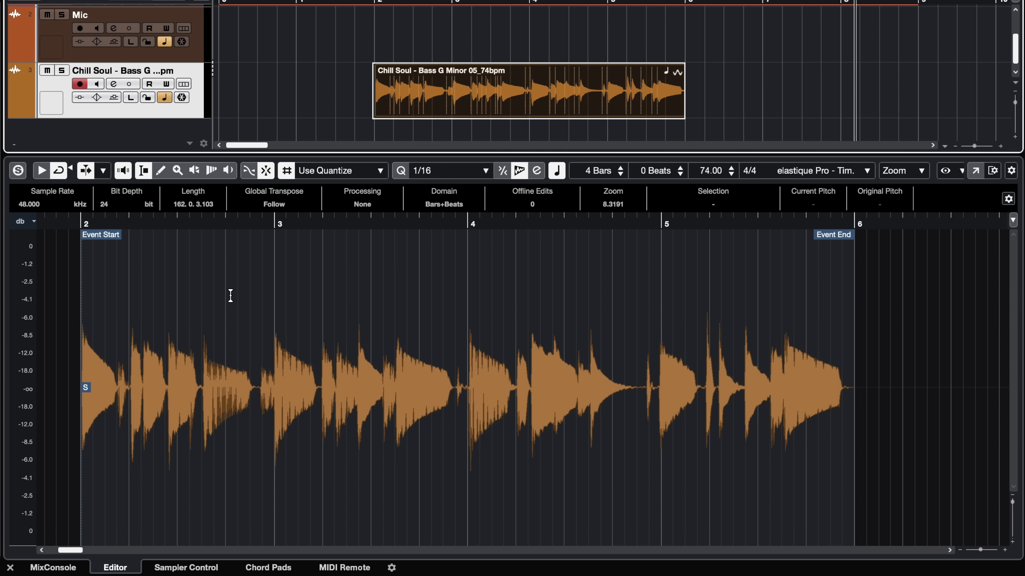
mouse_move(237, 393)
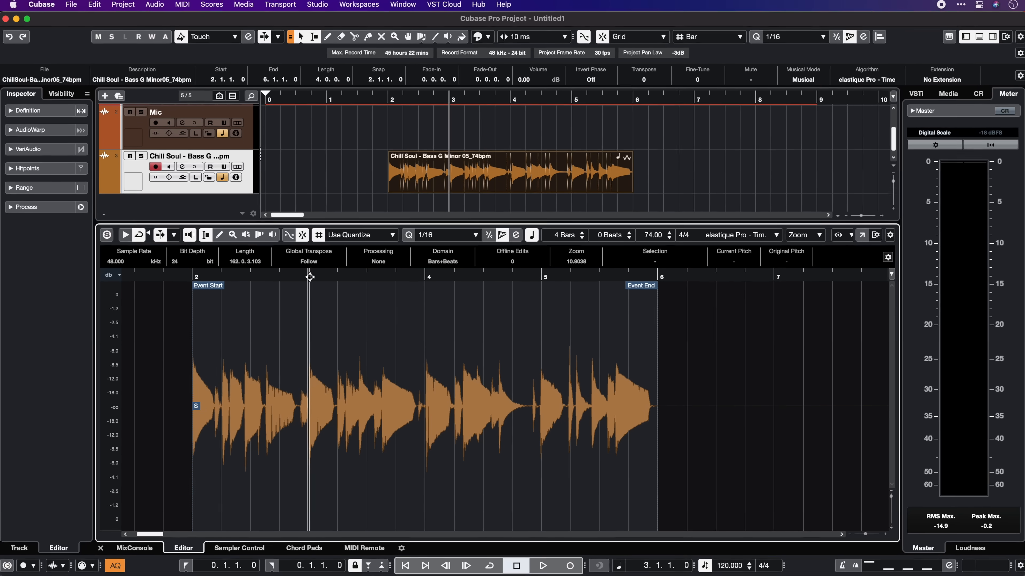
click(27, 130)
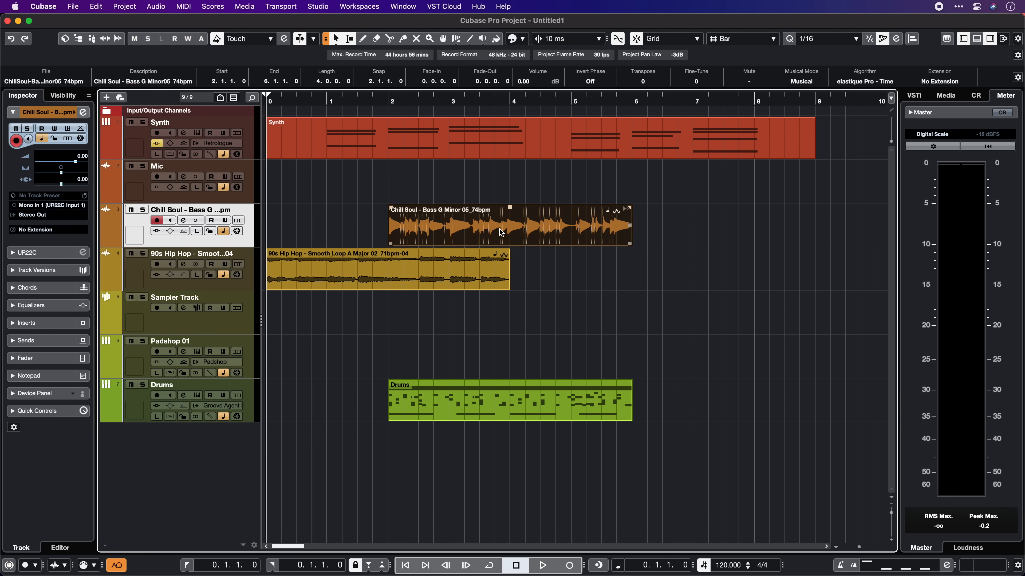
Step: Select the Chill Soul bass loop event and choose Open Sample Editor from the Audio menu
click(155, 6)
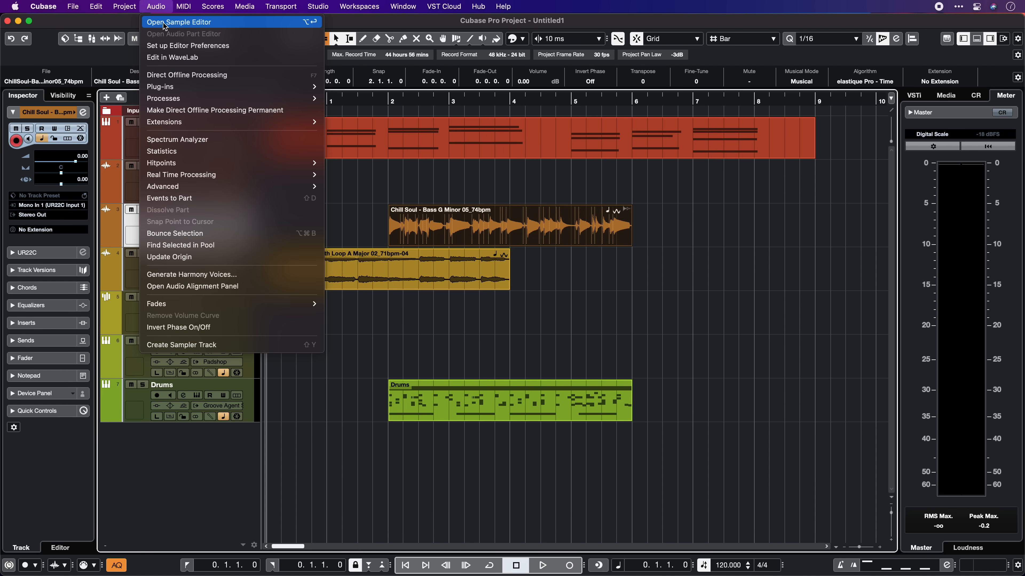
click(179, 22)
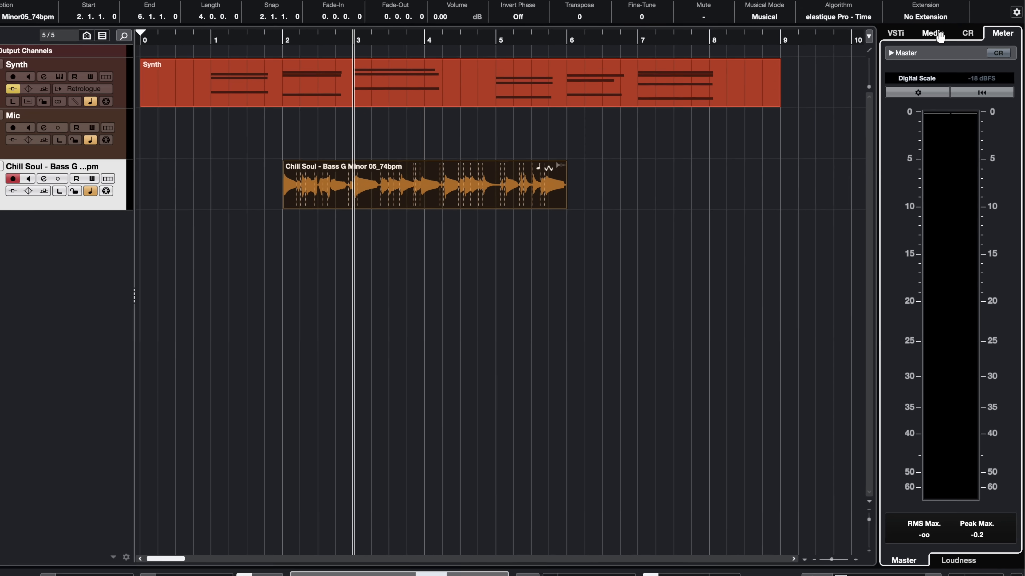
Step: Search the Media browser's Loops & Samples collection for 'drums'
click(932, 33)
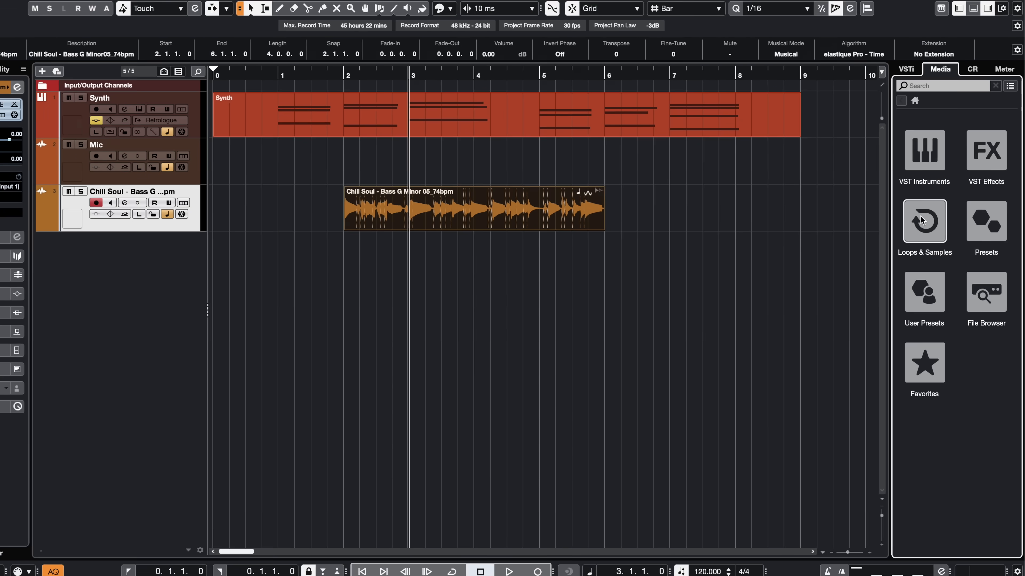
click(925, 222)
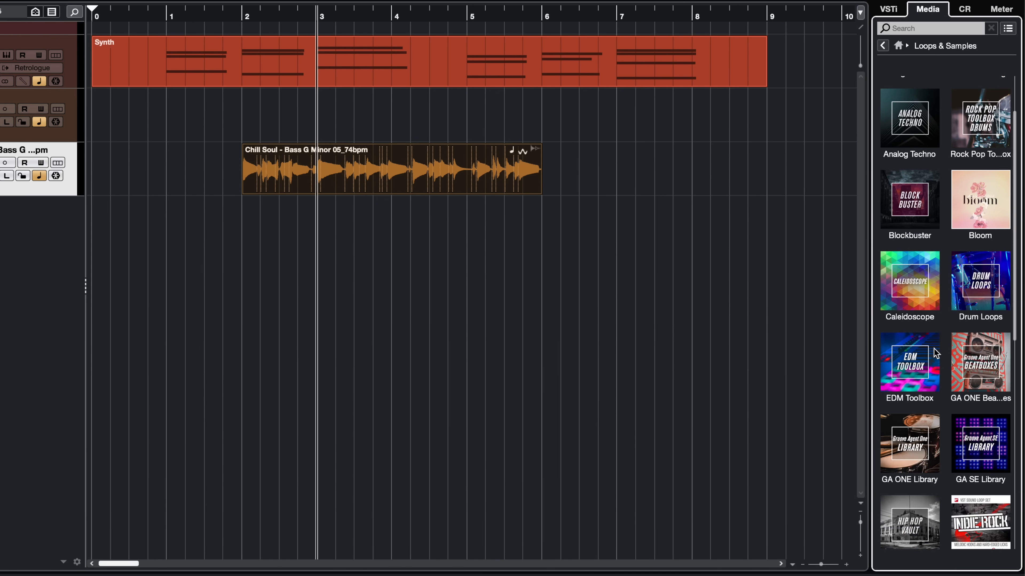
scroll(down, 3)
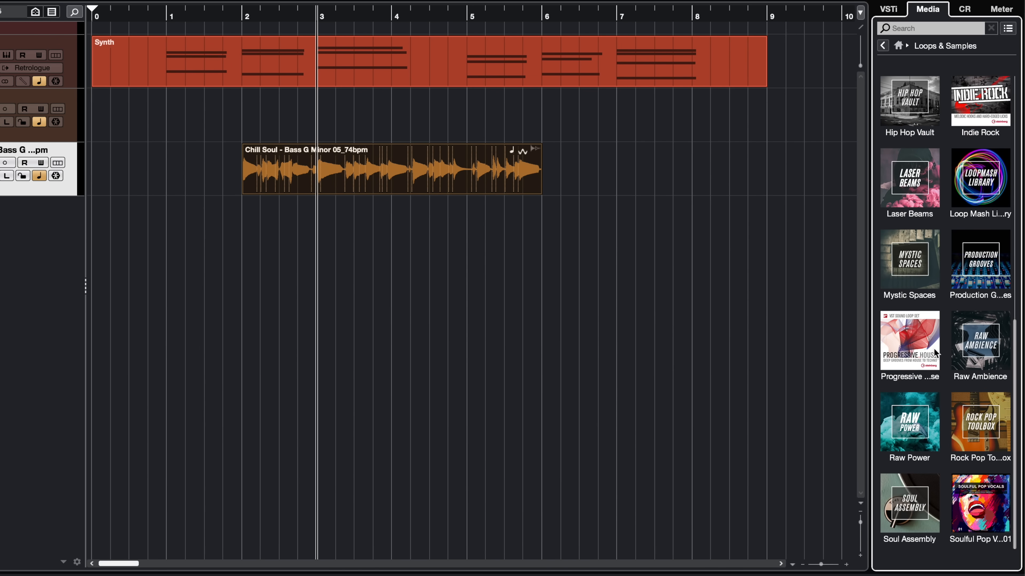
click(930, 28)
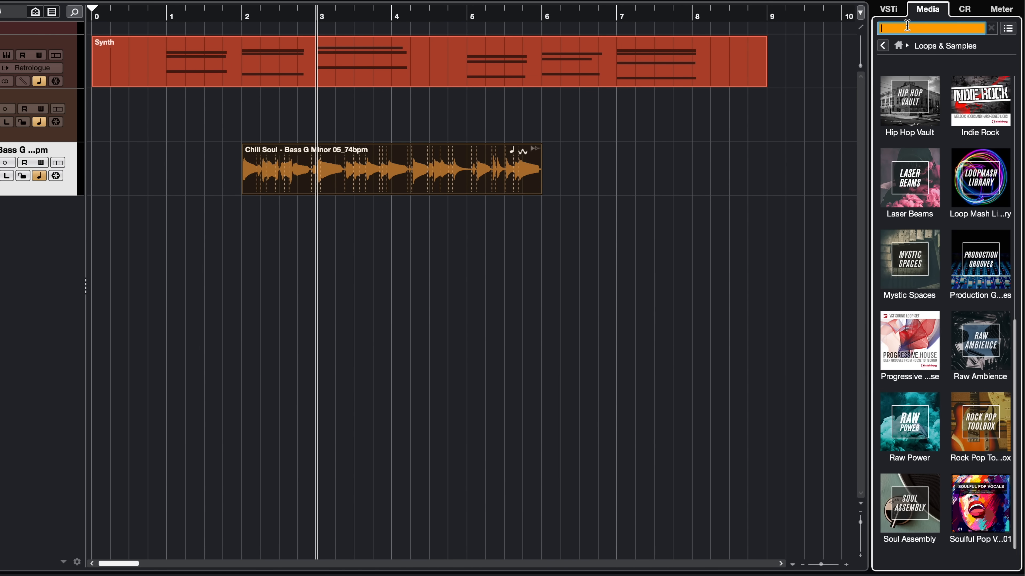
text(drums)
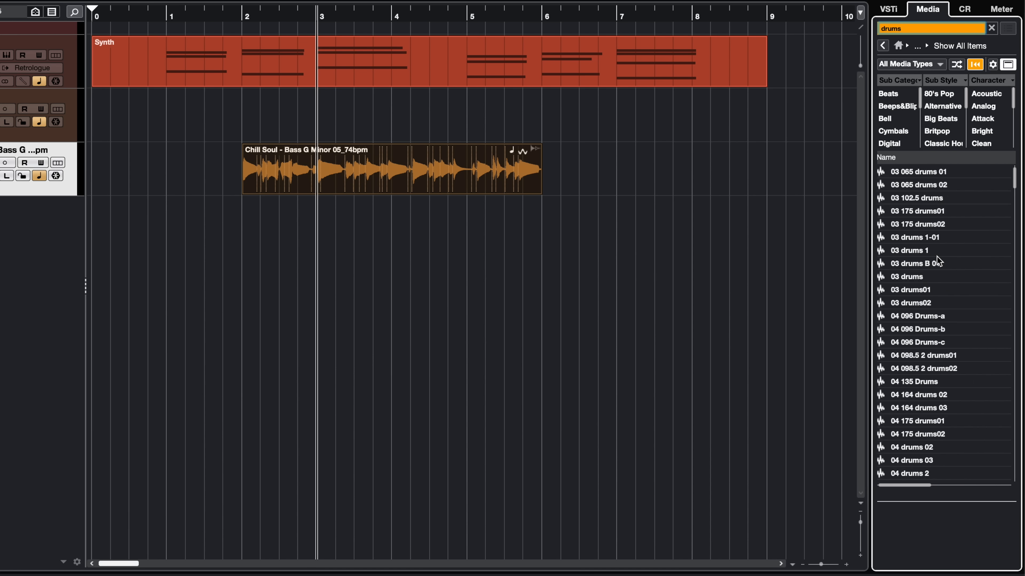
Step: Pick the 05 drums 3 sample from the results and preview it
scroll(down, 3)
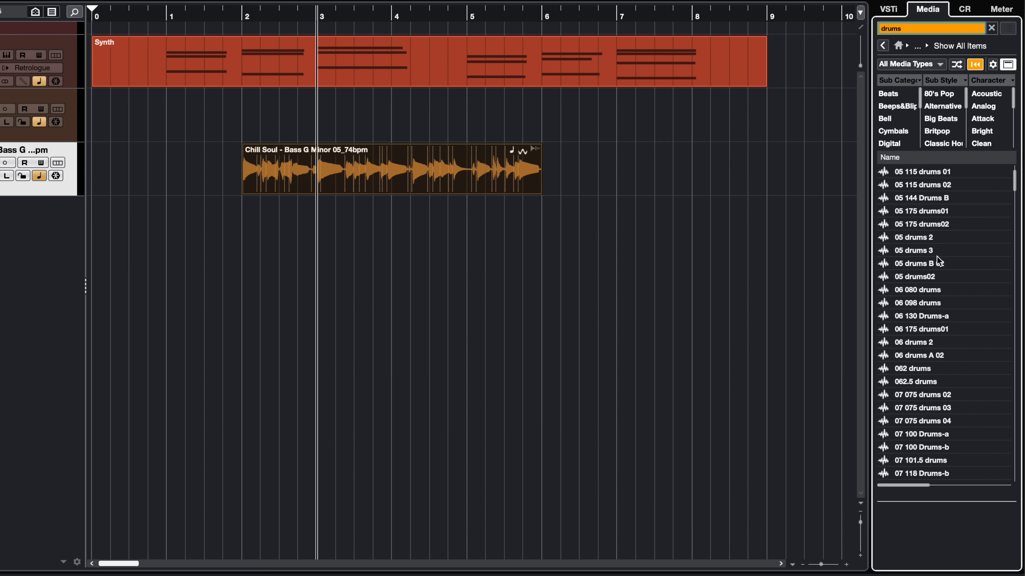
click(919, 250)
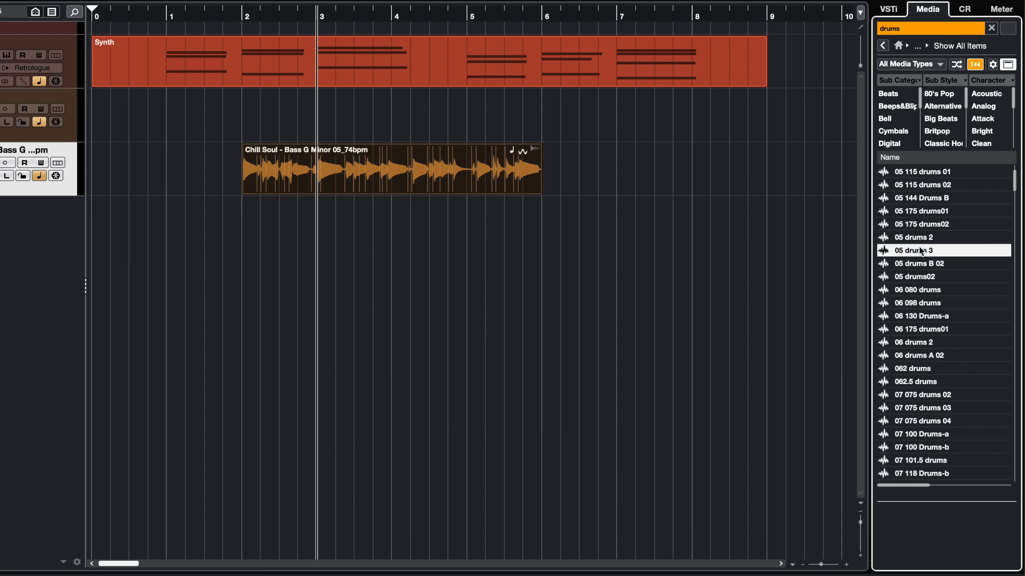
click(915, 276)
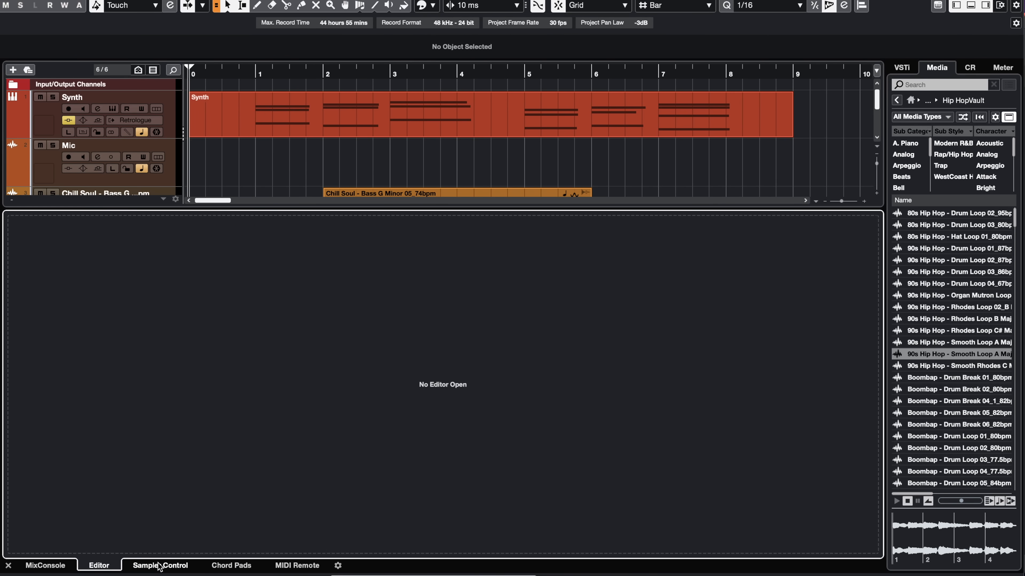
Step: Show the Sampler Control page for the Hip Hop luxury piano loop and lower its filter cutoff
click(160, 573)
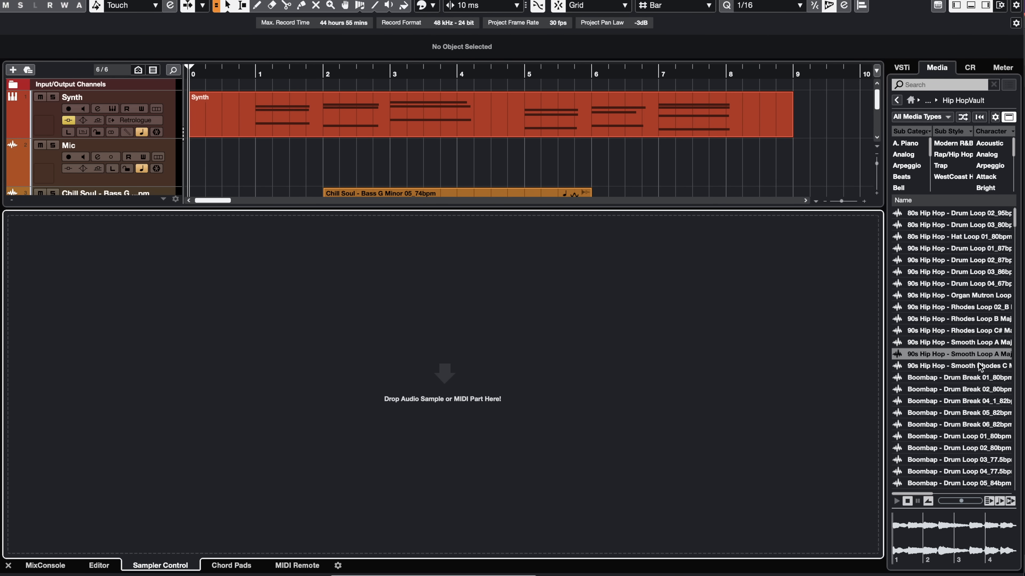
mouse_move(248, 465)
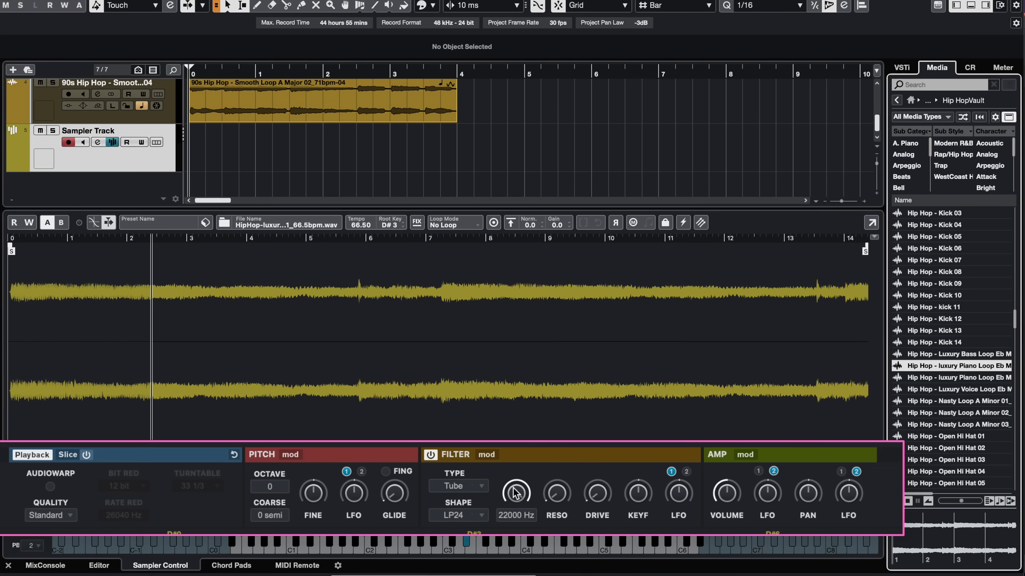
drag(515, 493, 515, 506)
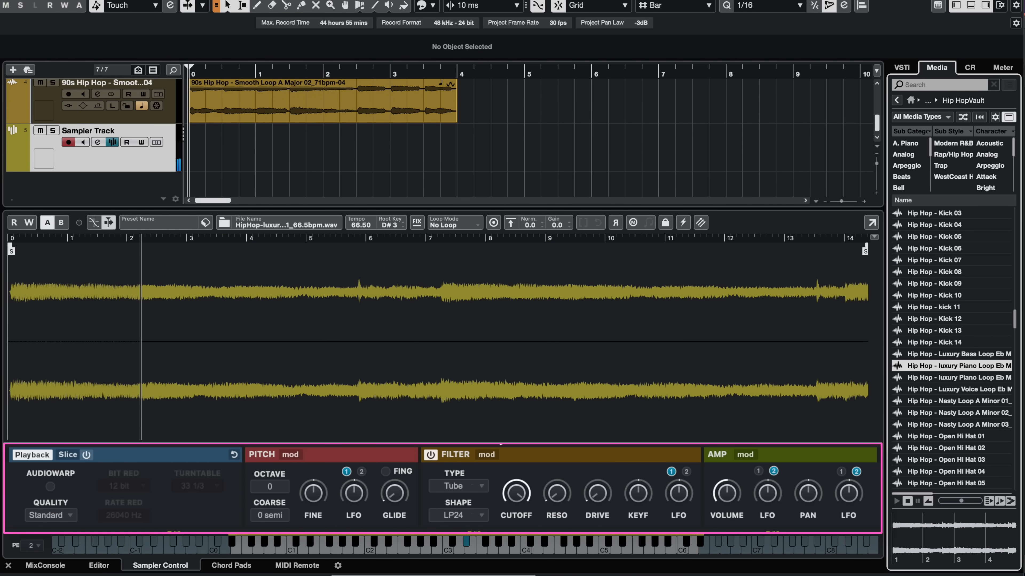
mouse_move(268, 507)
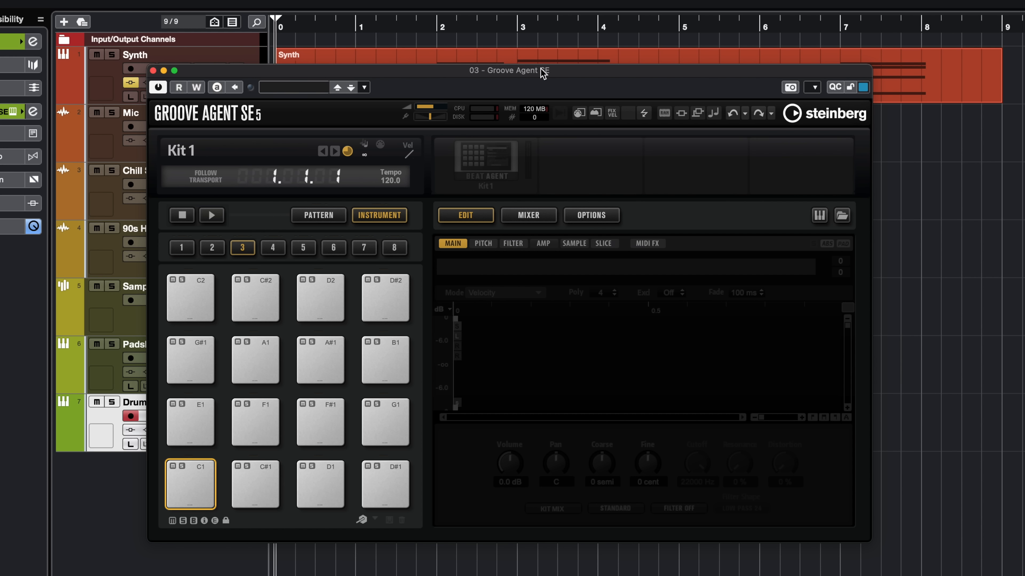
mouse_move(214, 365)
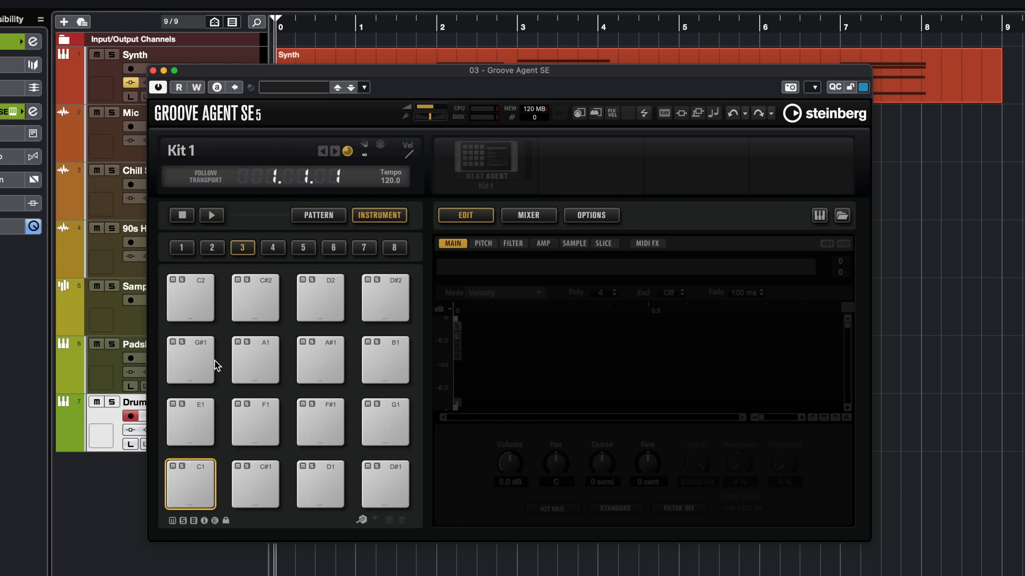
mouse_move(844, 219)
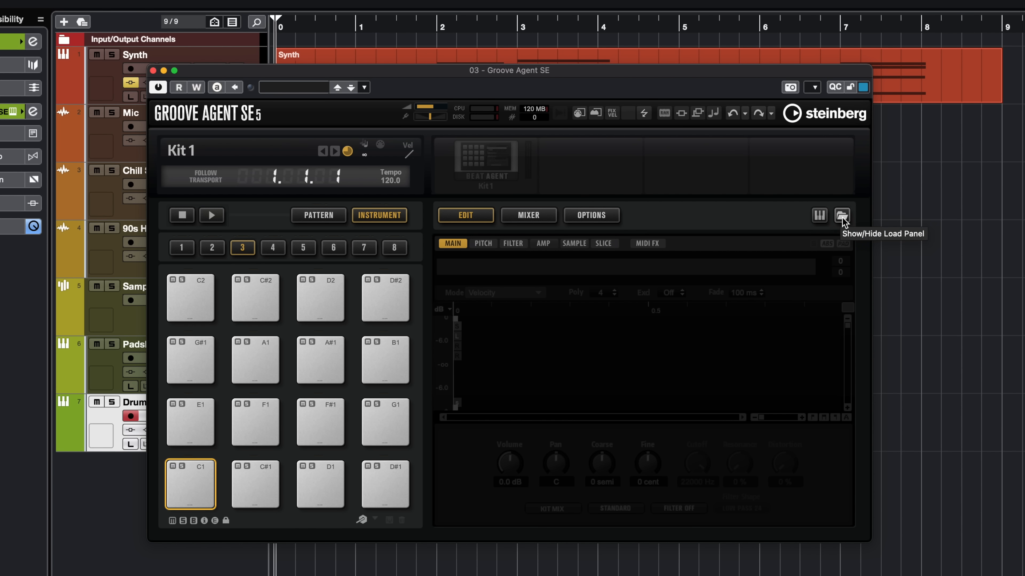
Step: Load the Chemical Composition kit from the Kits panel into Groove Agent SE
click(842, 215)
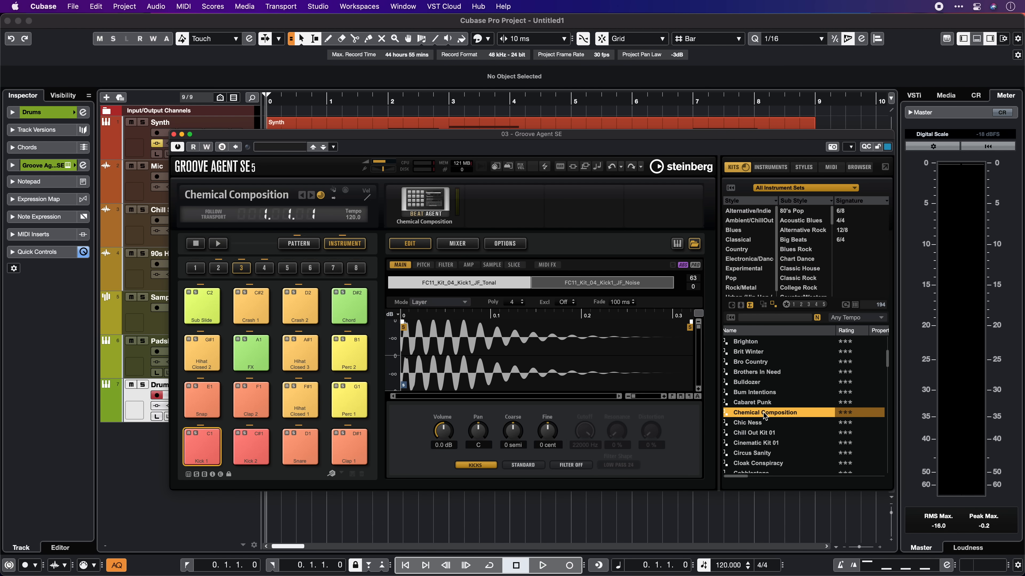
mouse_move(762, 426)
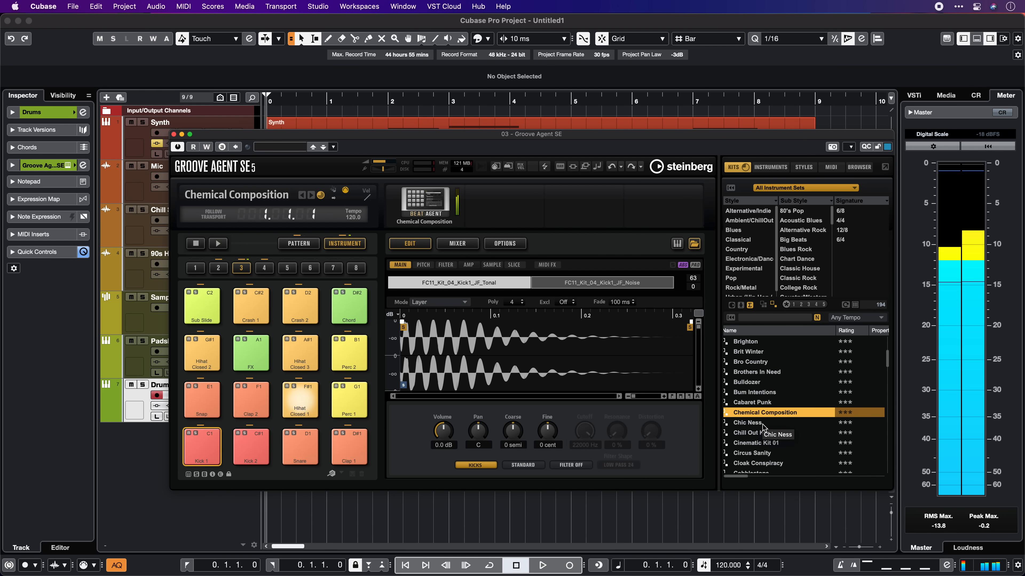
click(202, 447)
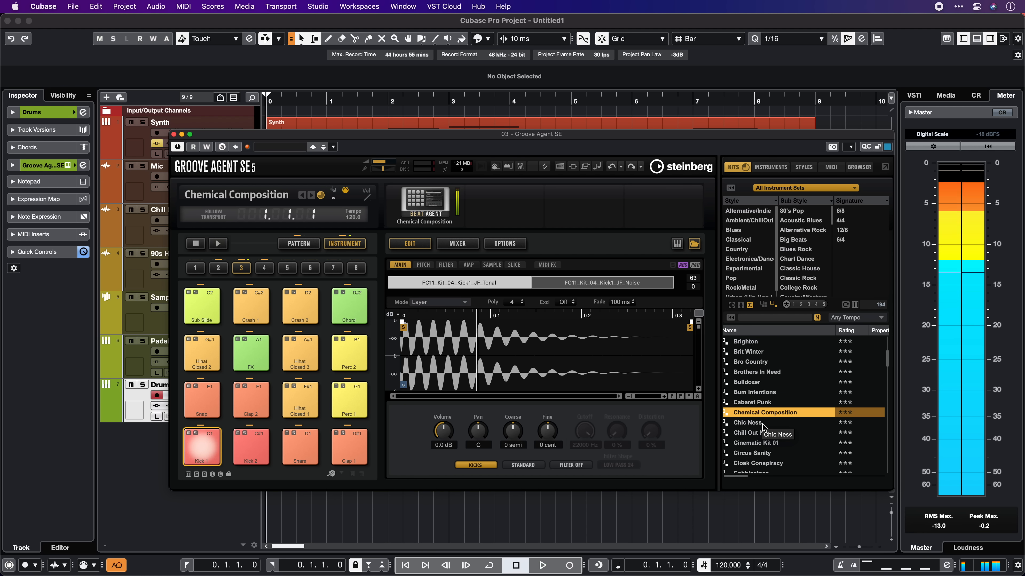
click(299, 243)
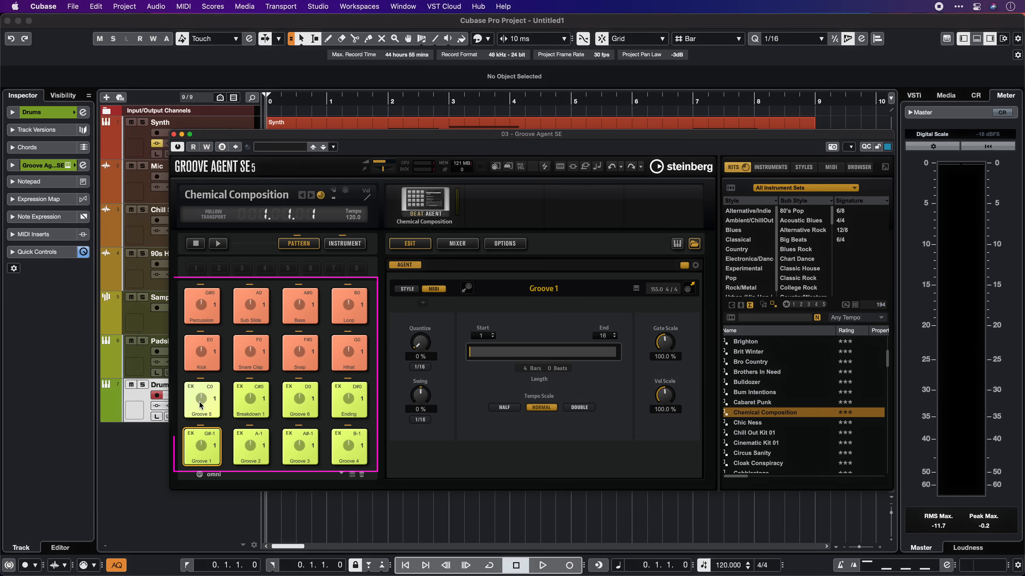
Step: Place the Groove 5 pattern as a Drums MIDI part at bar 2 and close Groove Agent
click(201, 400)
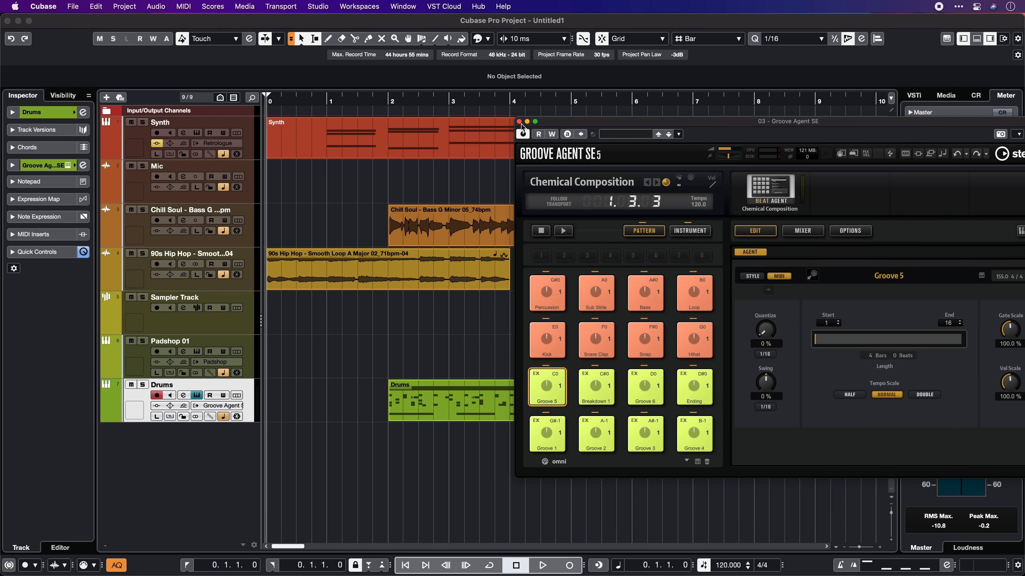
click(519, 122)
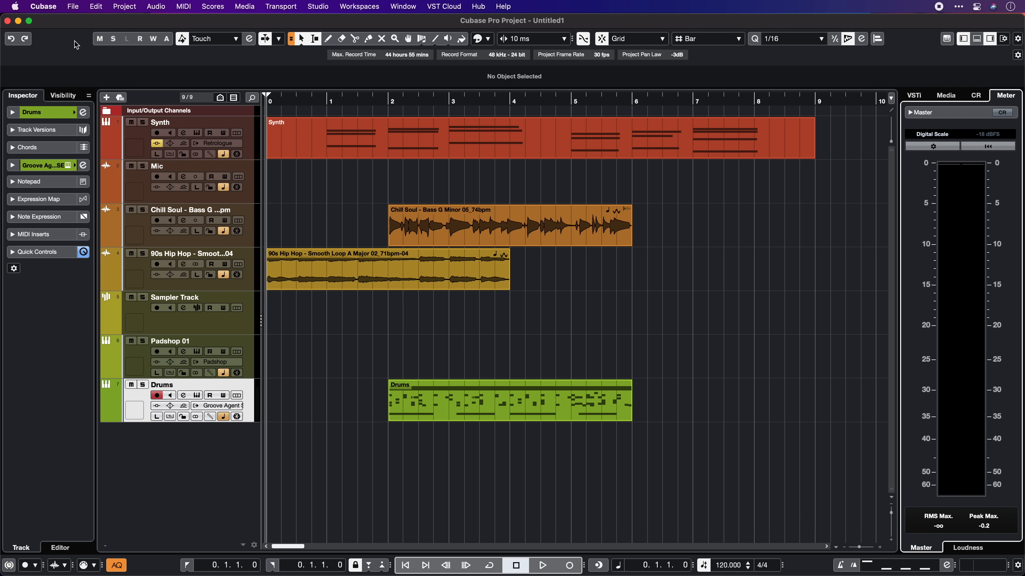
Step: Toggle the MixConsole with F3, then show the toolbar's interface customization list
key(F3)
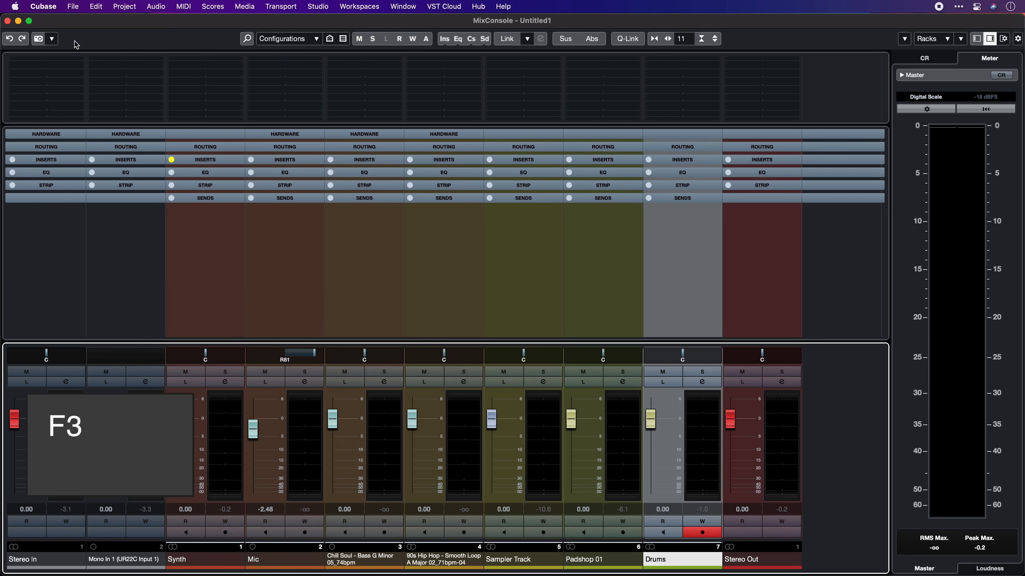
key(F3)
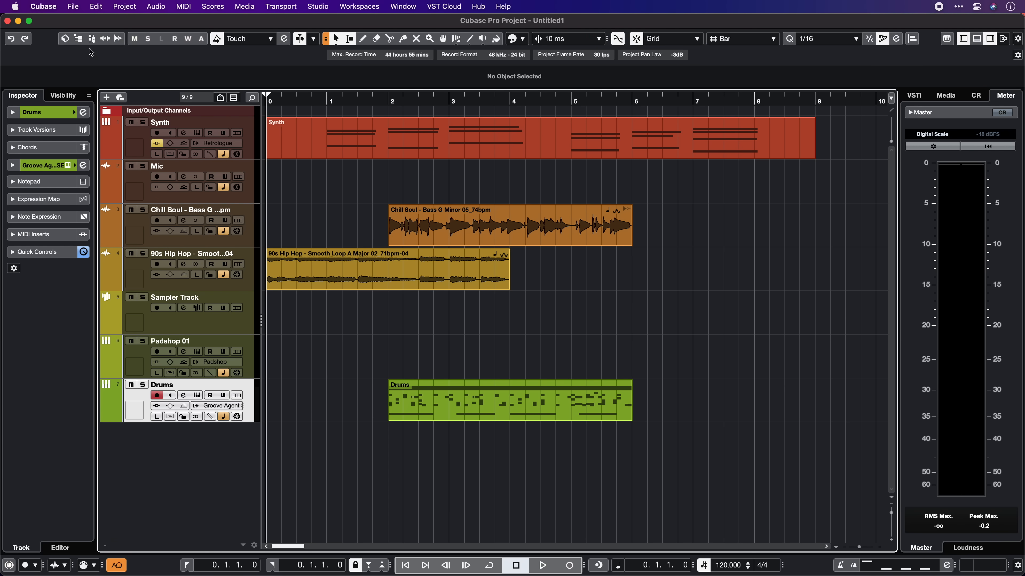
click(92, 38)
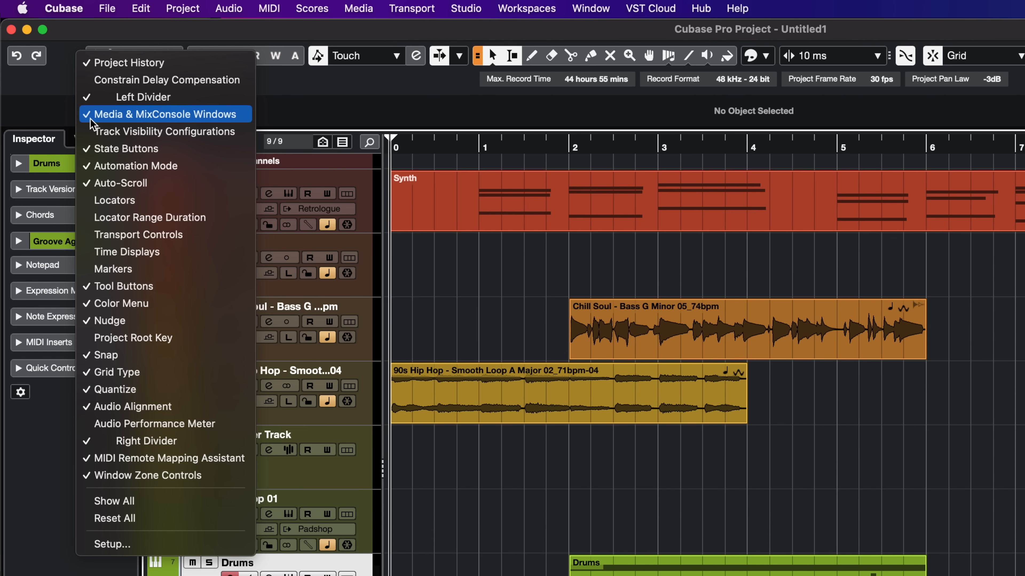
mouse_move(136, 124)
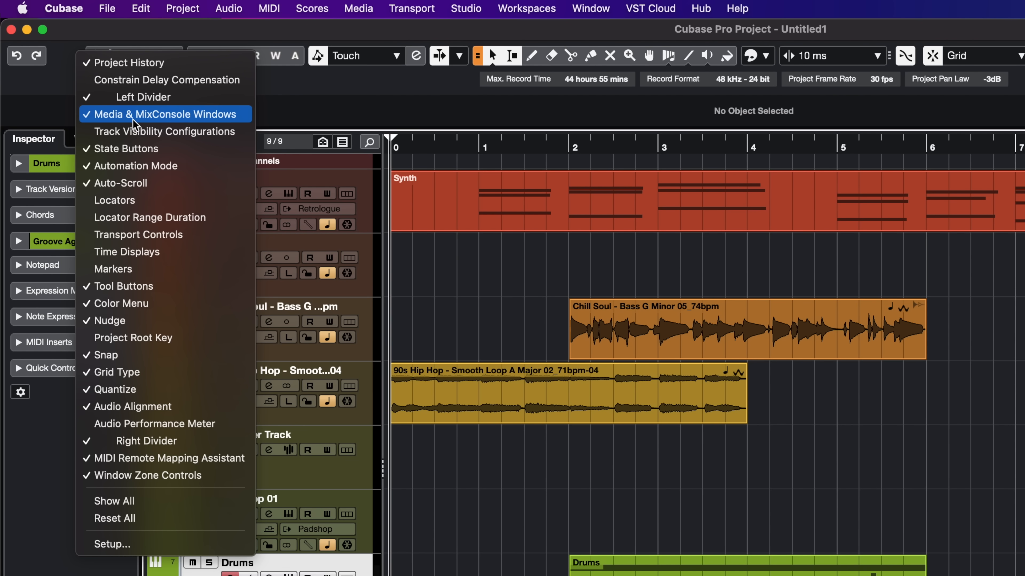
mouse_move(238, 128)
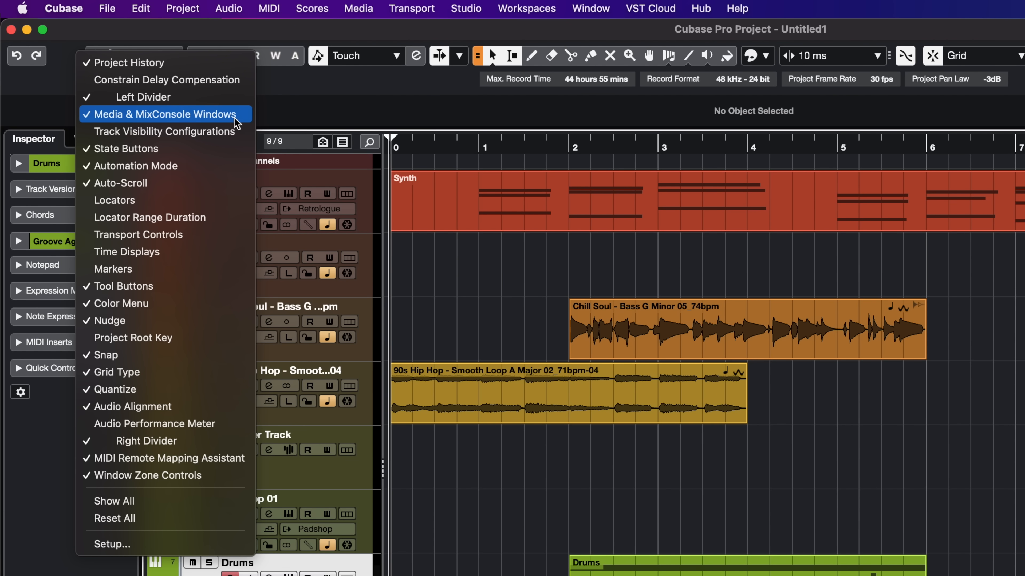
mouse_move(136, 80)
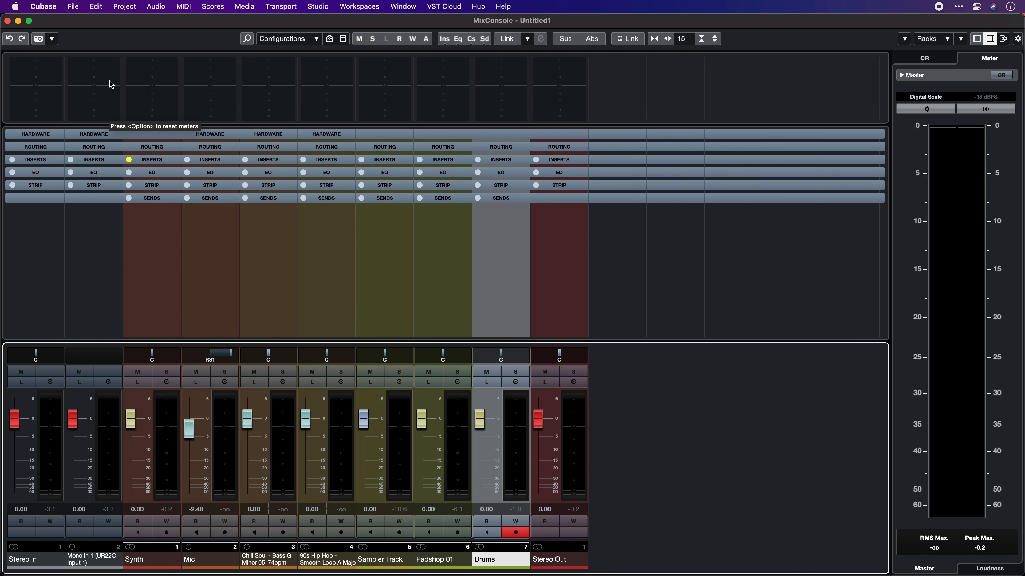
mouse_move(218, 419)
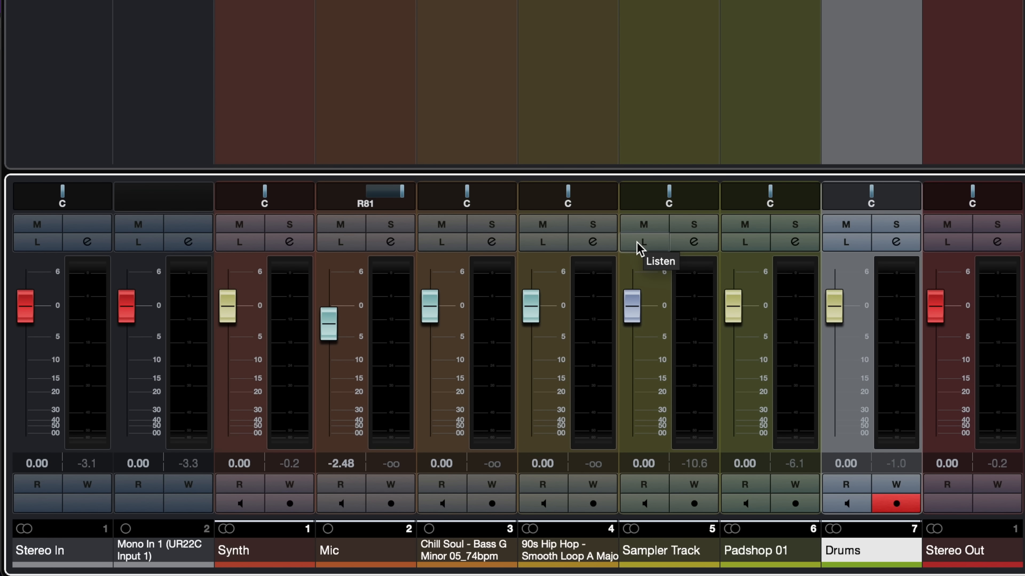
mouse_move(702, 247)
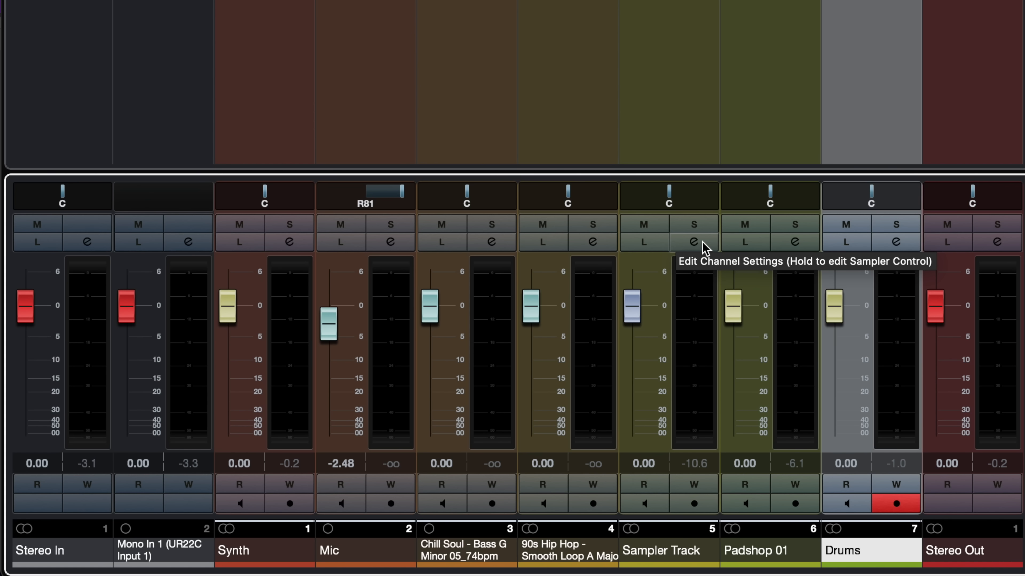
Step: Inspect the Sampler Track channel settings and hide Input Channels via the channel-type filter
click(694, 241)
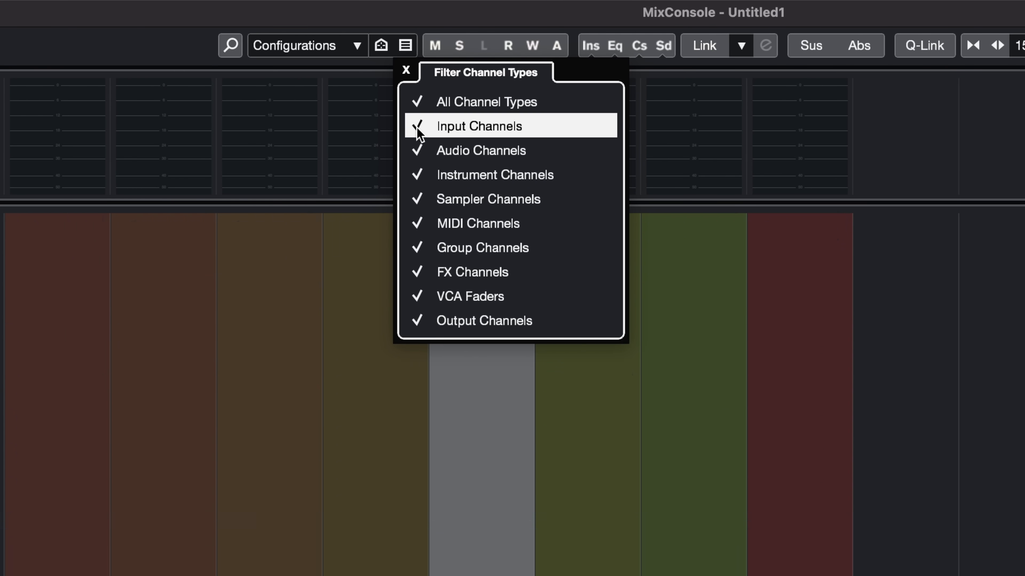
click(419, 126)
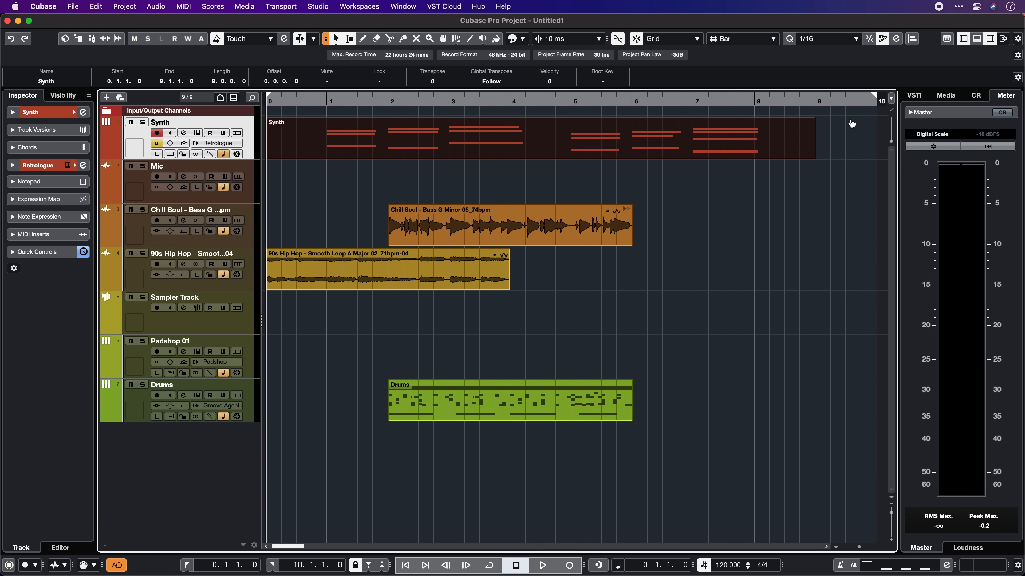
Step: Export Stereo Out as 'New Song' 24-bit 44.1 kHz Wave via File > Export > Audio Mixdown
click(72, 6)
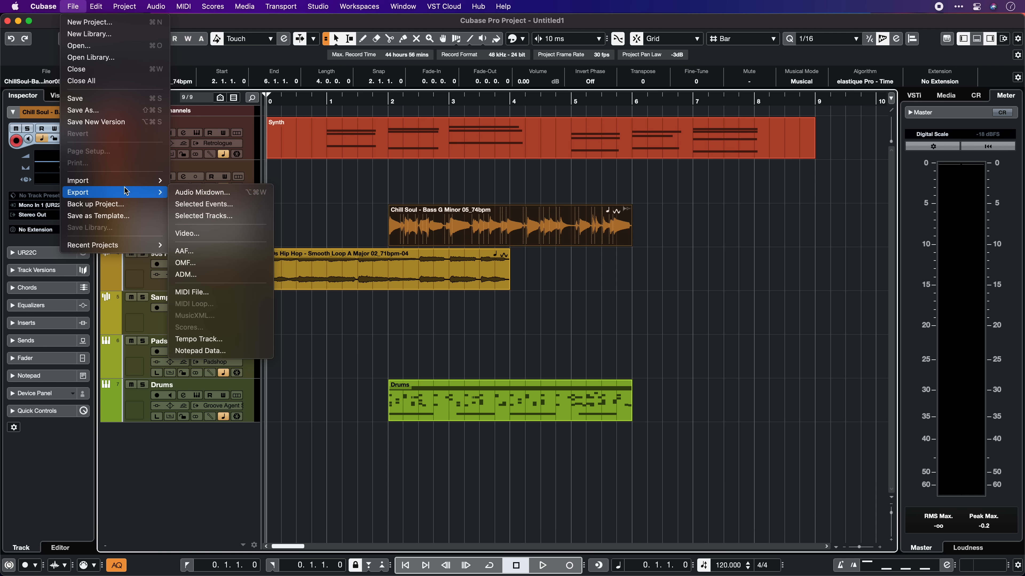
click(203, 192)
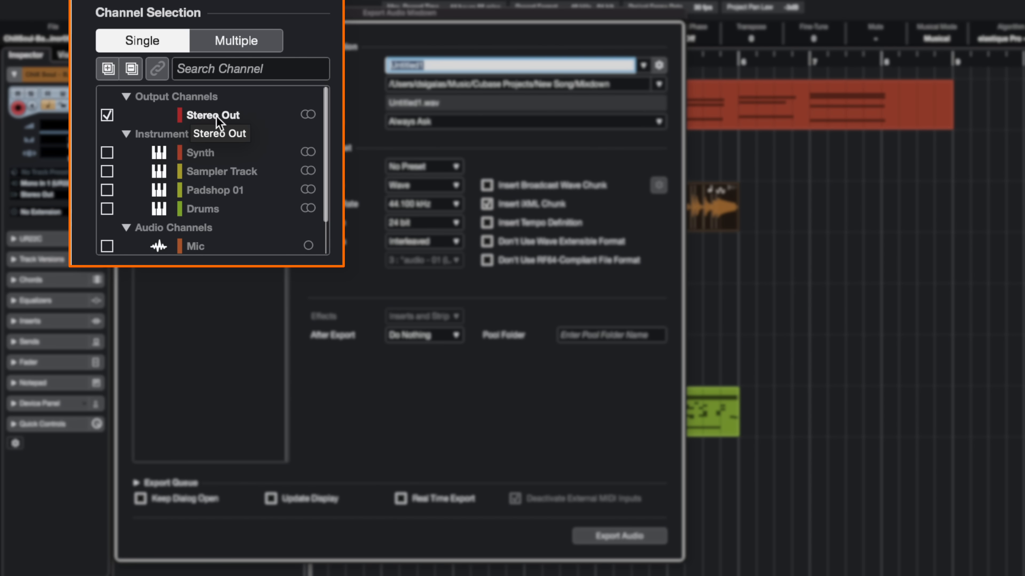
mouse_move(192, 133)
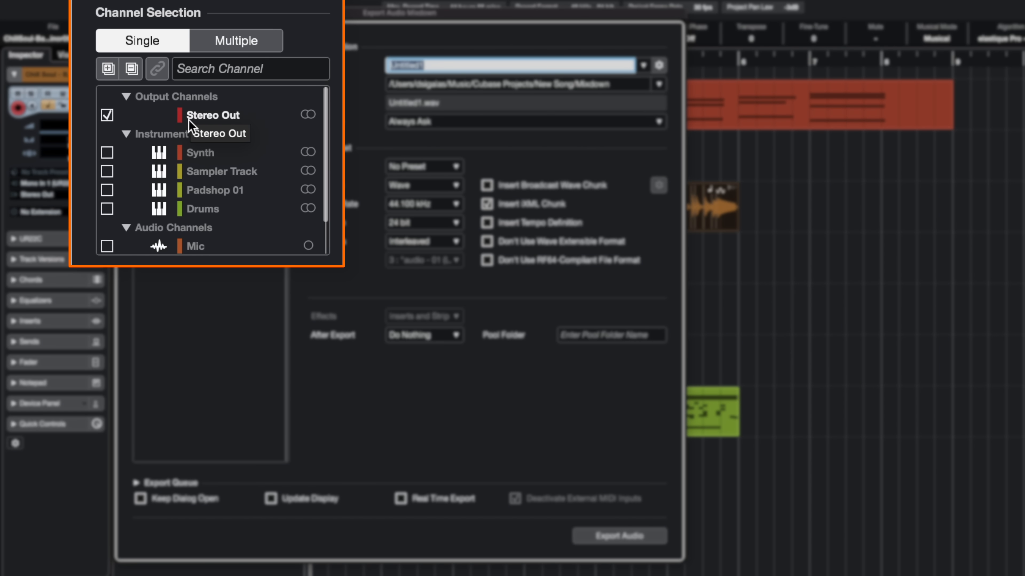
mouse_move(134, 32)
text(New Song)
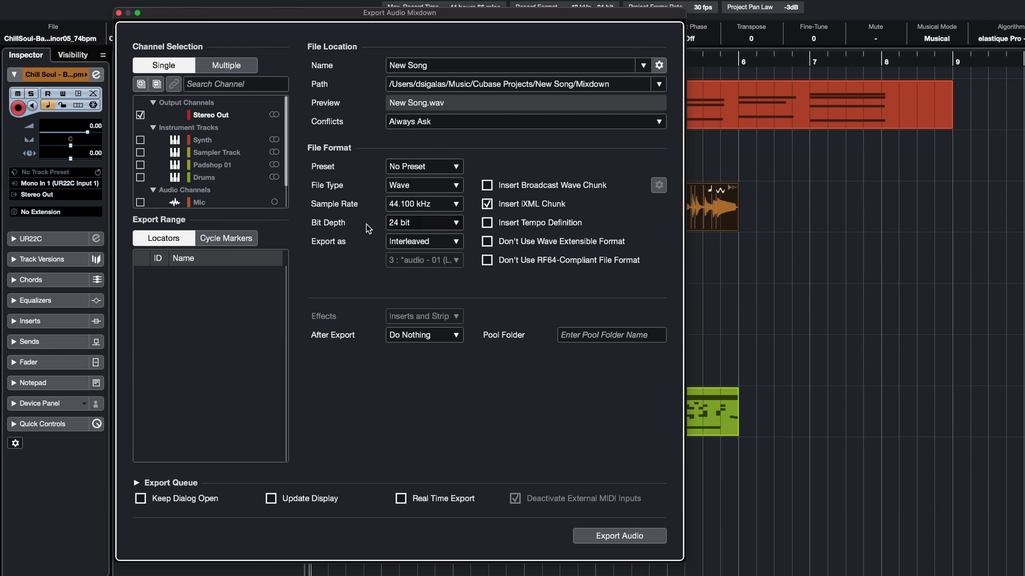
mouse_move(412, 232)
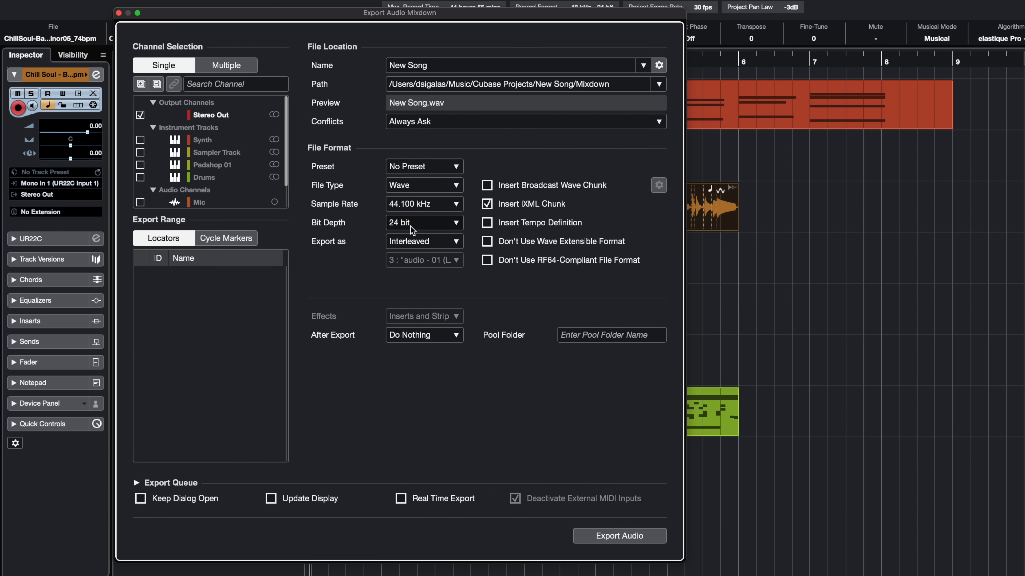
click(619, 536)
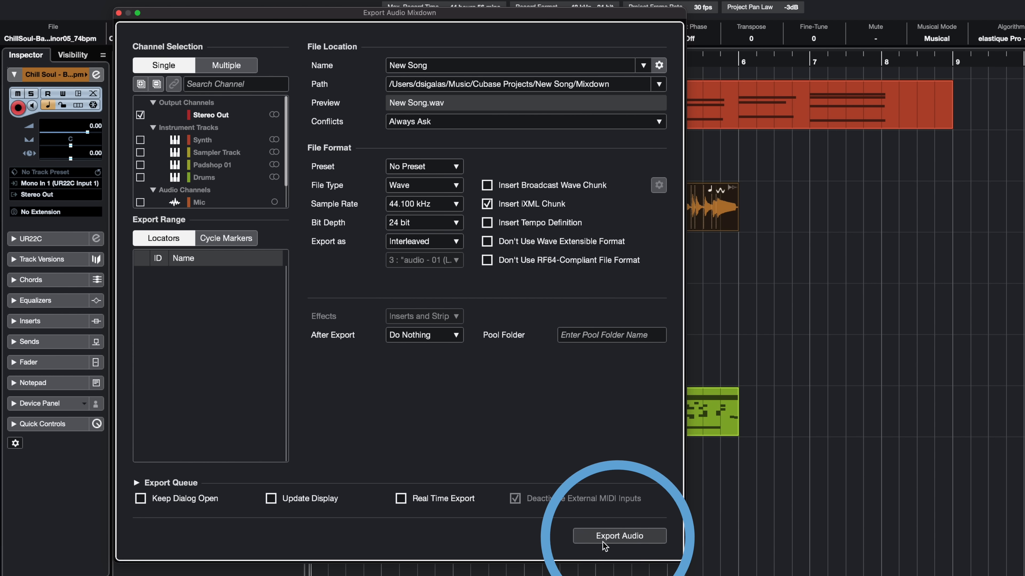